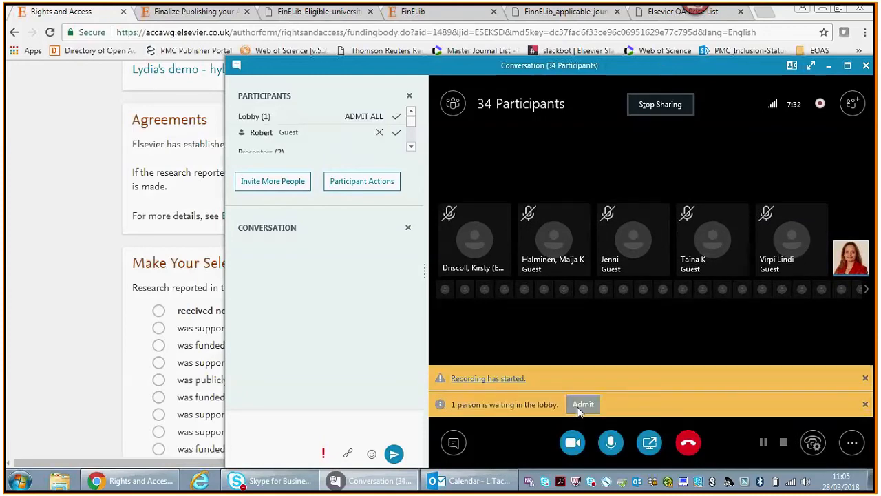
- Admit the guest waiting in the Skype for Business meeting lobby
{"action": "left_click", "coordinate": [583, 404]}
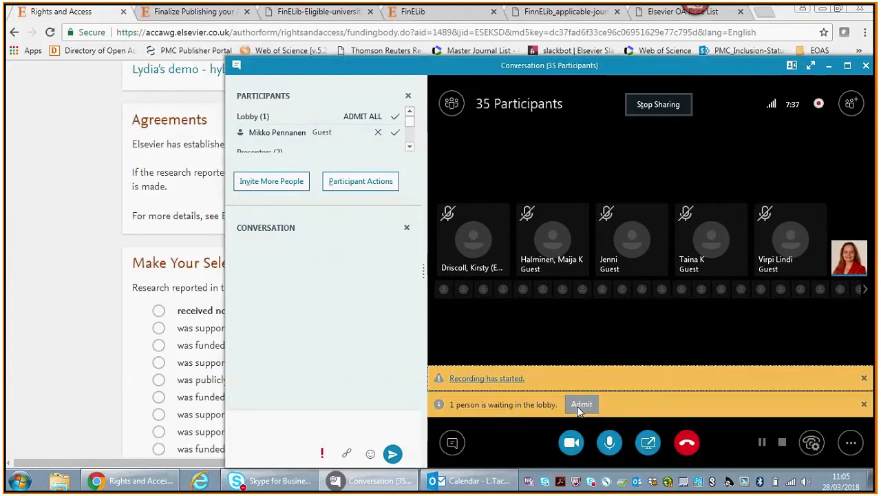
{"action": "mouse_move", "coordinate": [582, 404]}
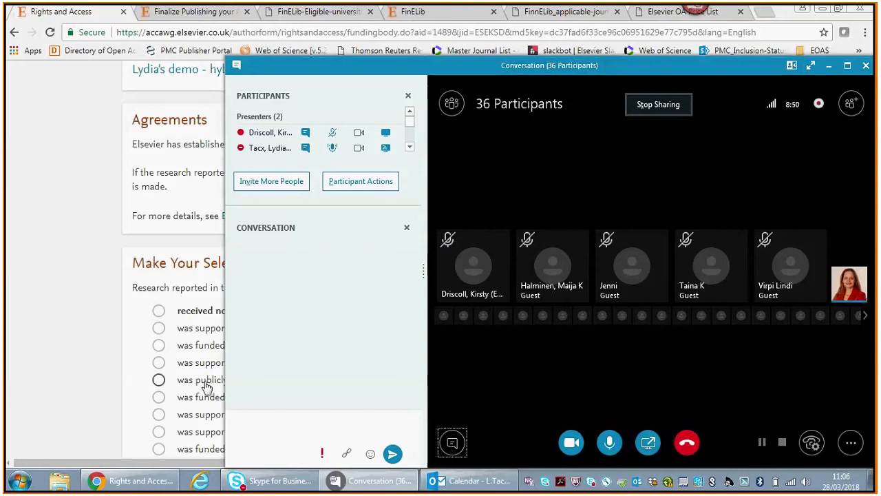
{"action": "mouse_move", "coordinate": [141, 480]}
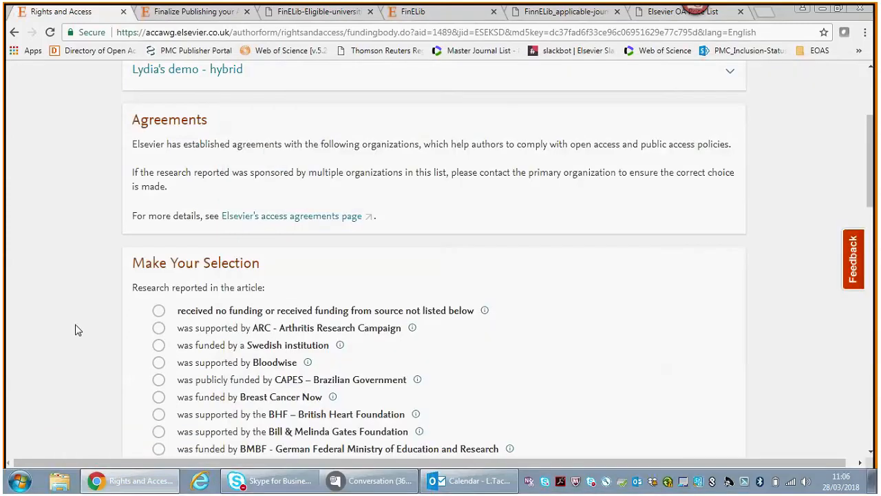
- Bring up the Skype meeting, admit the waiting lobby guest, and return to the Funding Body step
{"action": "scroll", "scroll_direction": "up", "scroll_amount": 3}
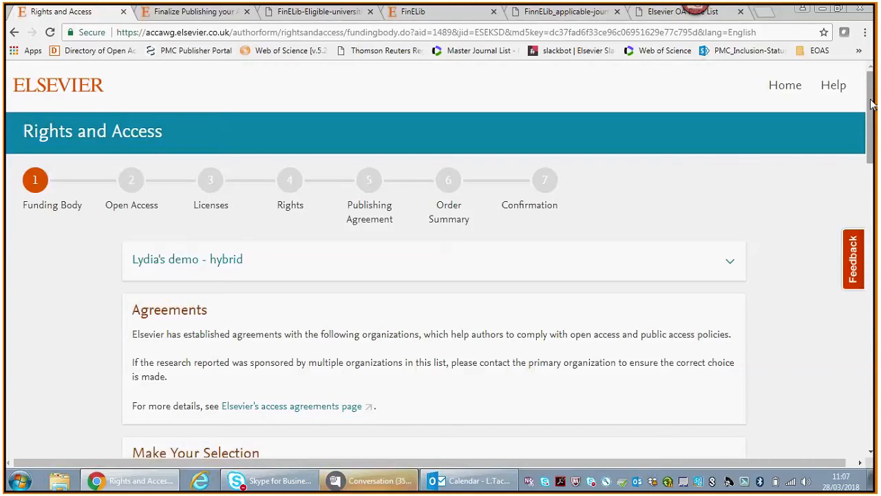
{"action": "left_click", "coordinate": [368, 480]}
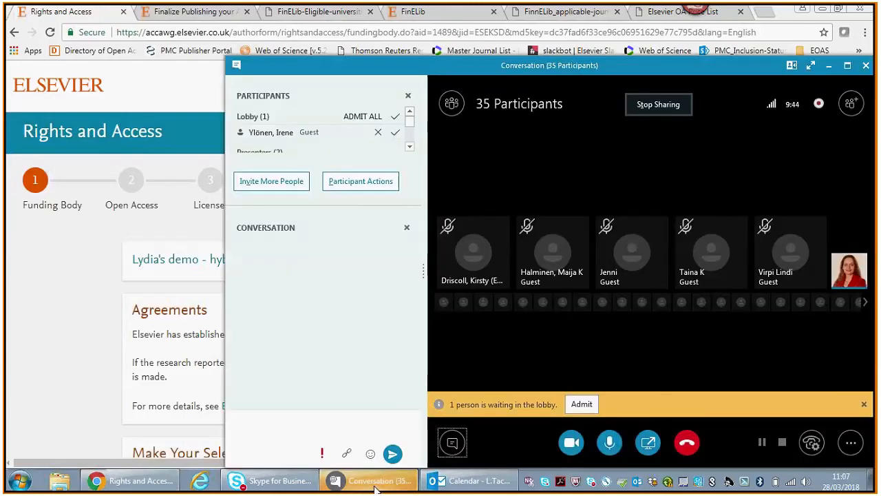
{"action": "left_click", "coordinate": [581, 404]}
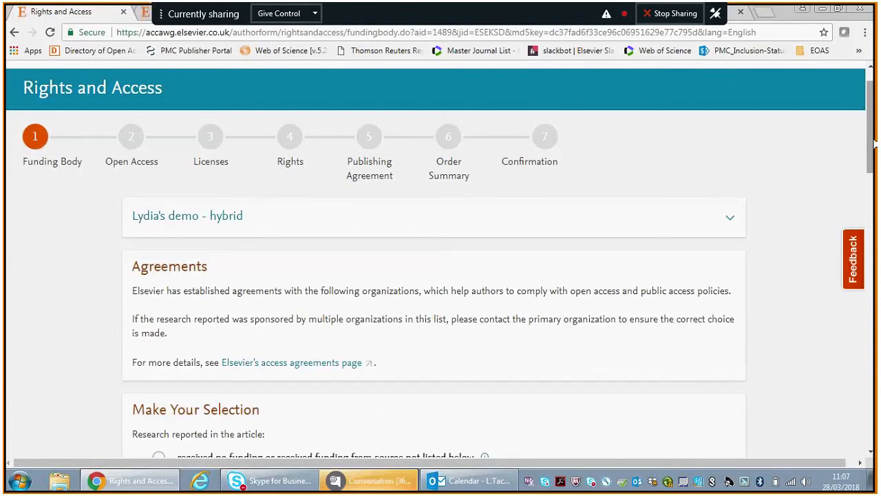
{"action": "left_click", "coordinate": [368, 479]}
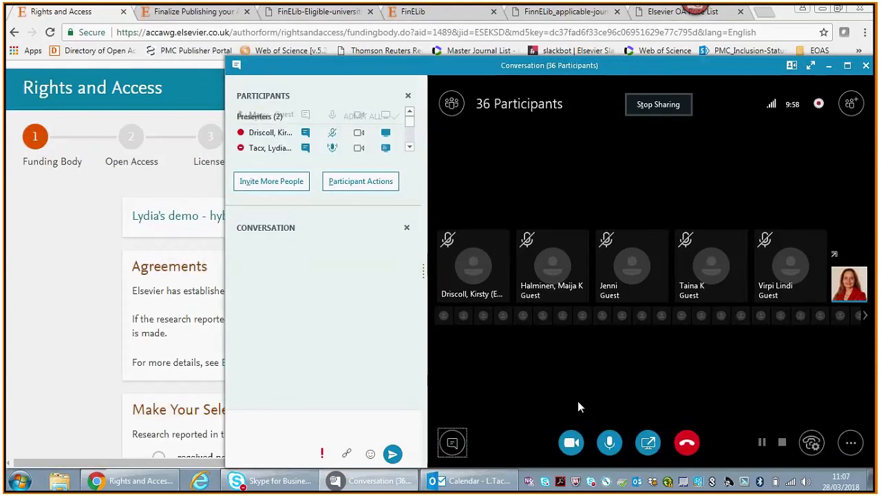
{"action": "mouse_move", "coordinate": [68, 333]}
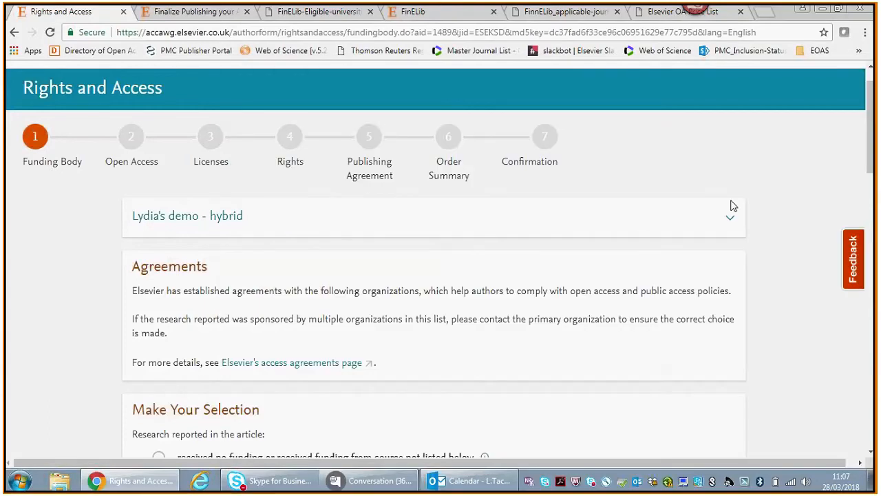
- Select 'was conducted at a Finnish university/research institution' as the funding source
{"action": "scroll", "scroll_direction": "down", "scroll_amount": 3}
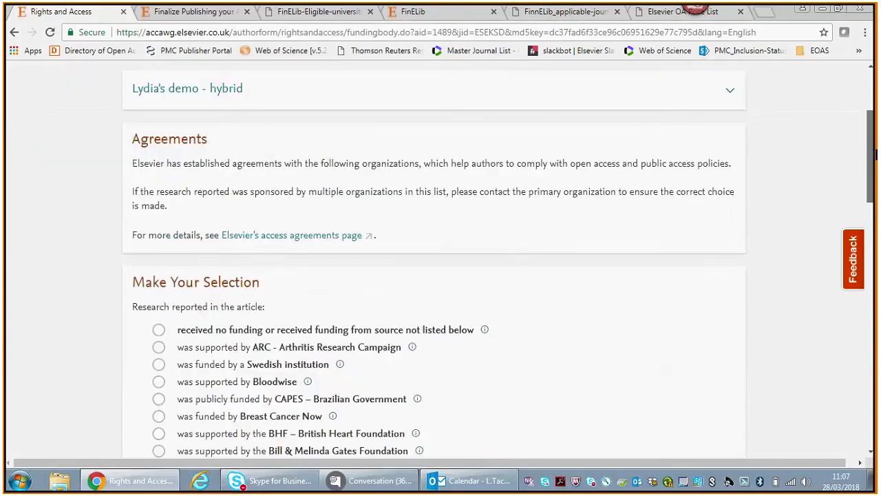
{"action": "scroll", "scroll_direction": "down", "scroll_amount": 3}
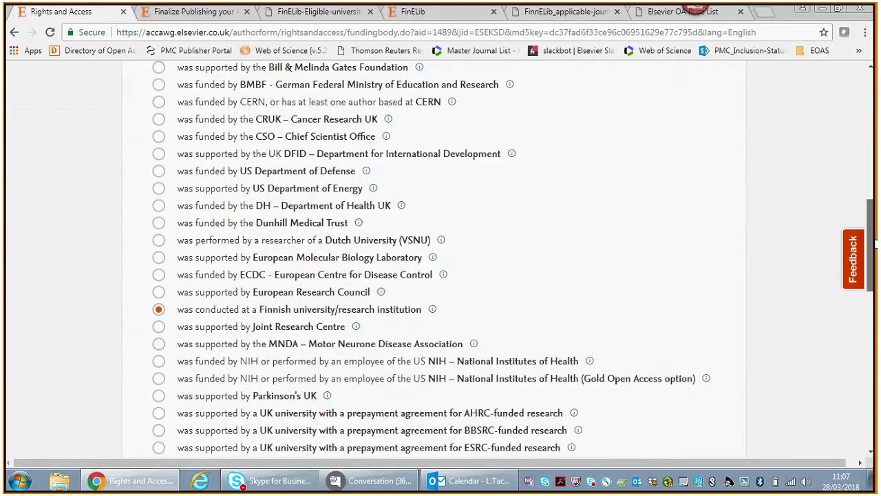
{"action": "mouse_move", "coordinate": [212, 329]}
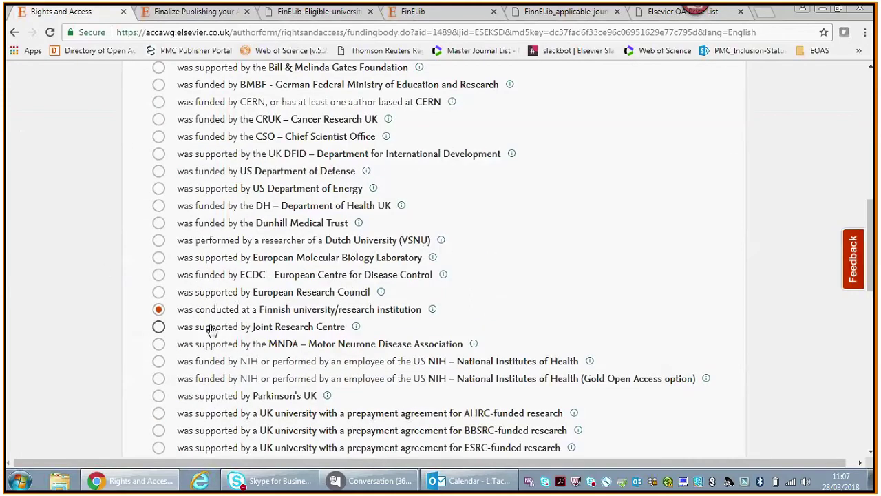
{"action": "mouse_move", "coordinate": [111, 326]}
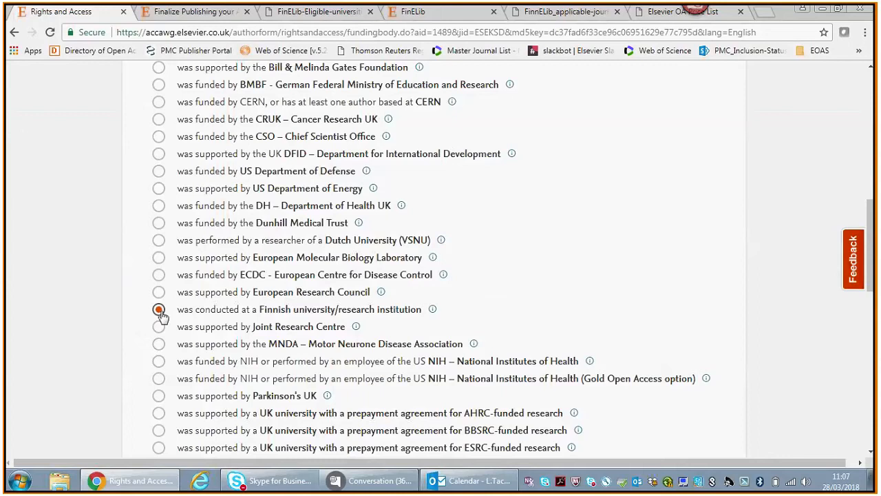
{"action": "left_click", "coordinate": [158, 309]}
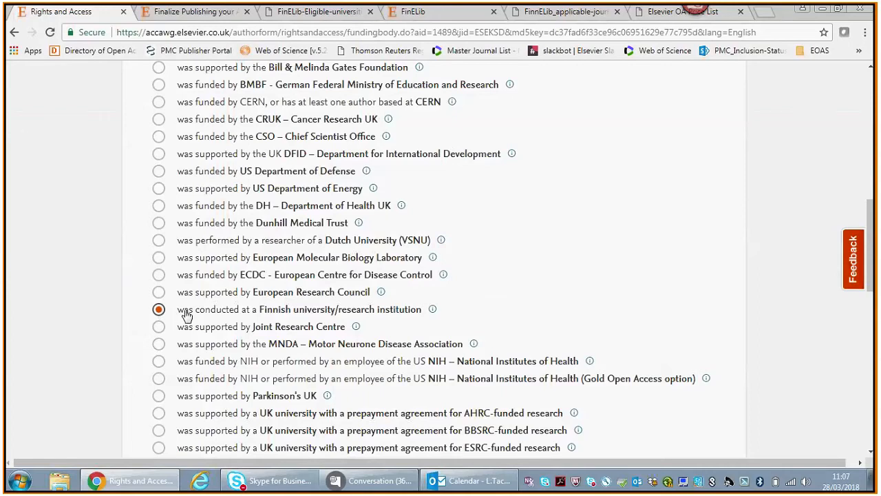
{"action": "mouse_move", "coordinate": [460, 276]}
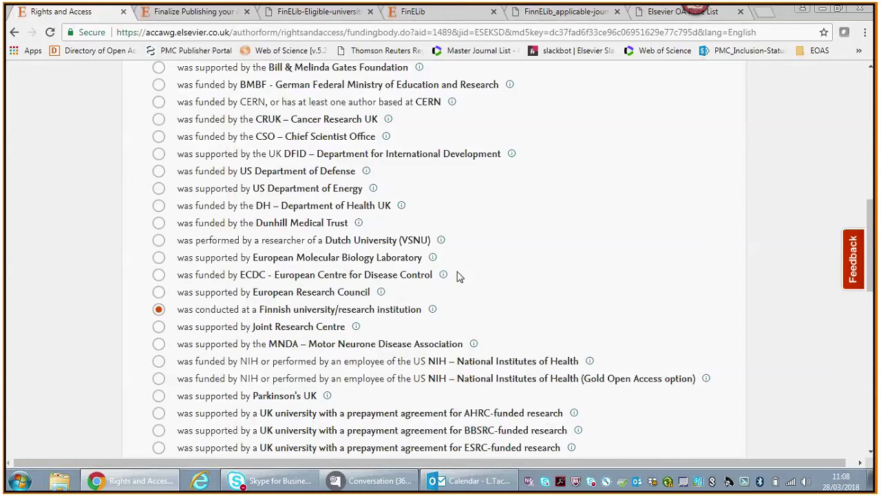
{"action": "mouse_move", "coordinate": [433, 315]}
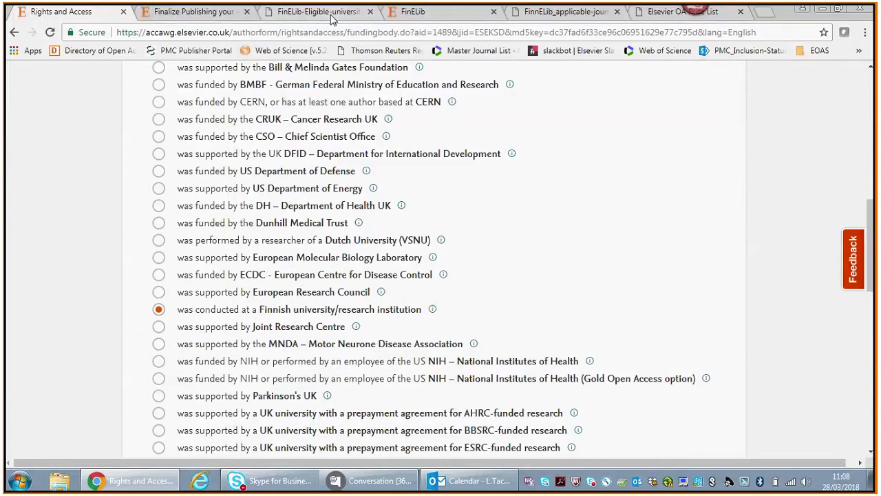
- Review the Universities table in FinELib-Eligible-universities.pdf
{"action": "left_click", "coordinate": [317, 11]}
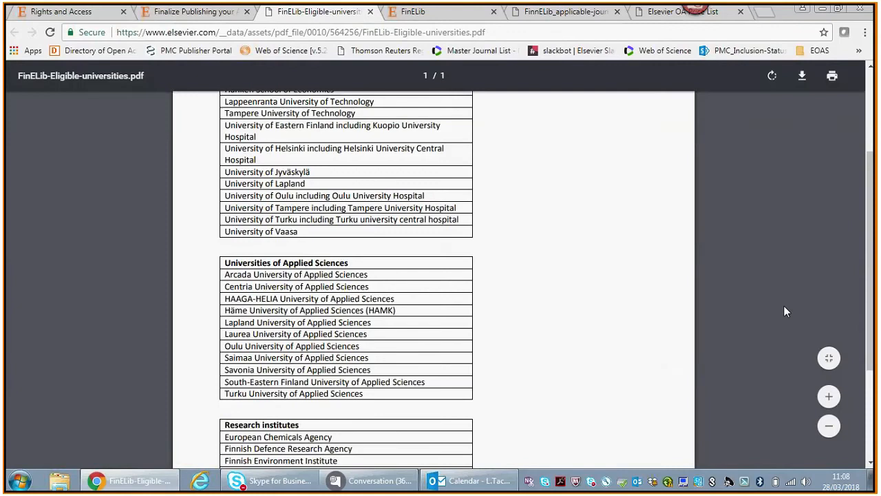
{"action": "mouse_move", "coordinate": [716, 208]}
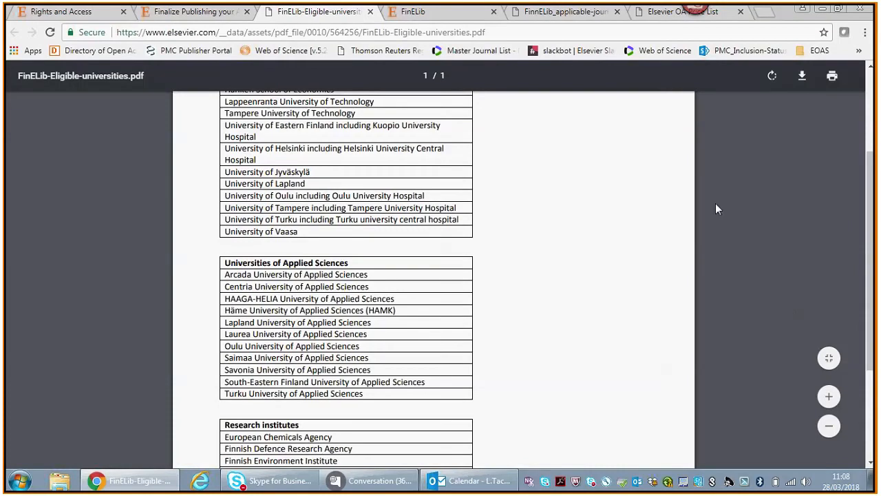
{"action": "scroll", "scroll_direction": "up", "scroll_amount": 3}
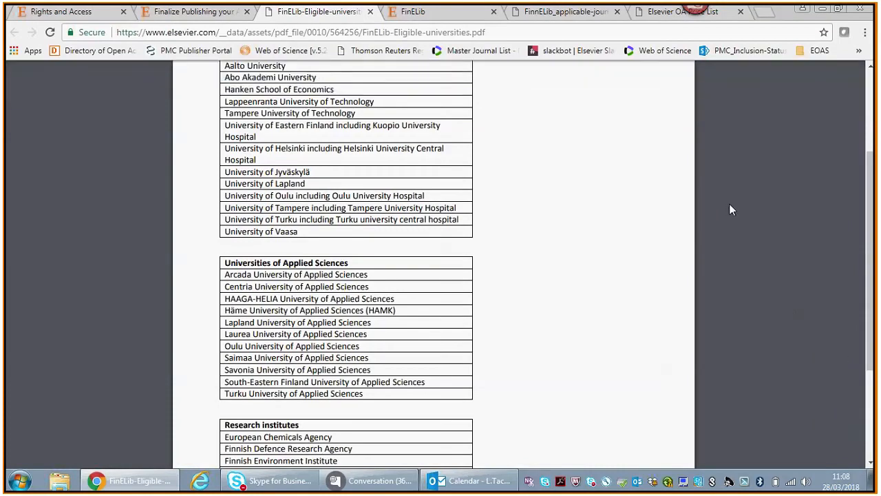
{"action": "scroll", "scroll_direction": "up", "scroll_amount": 3}
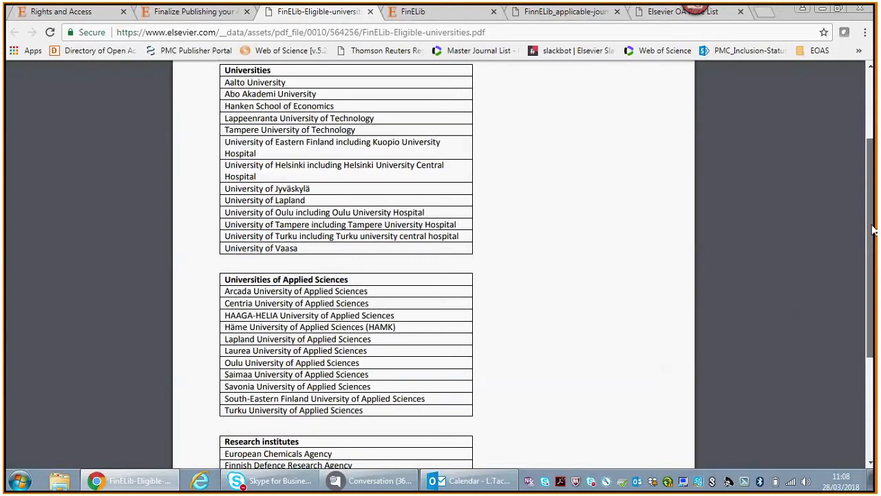
{"action": "scroll", "scroll_direction": "down", "scroll_amount": 3}
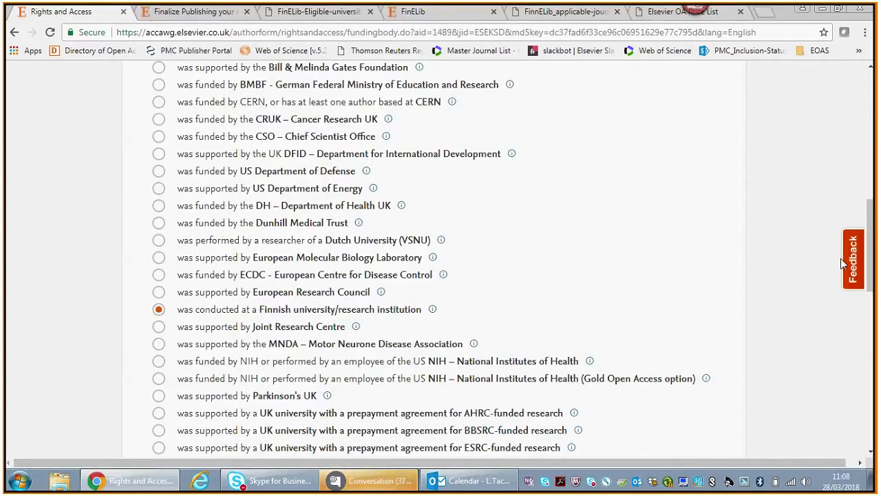
- Save the Finnish-institution funding choice without grant numbers and continue to the Open Access step
{"action": "left_click", "coordinate": [368, 480]}
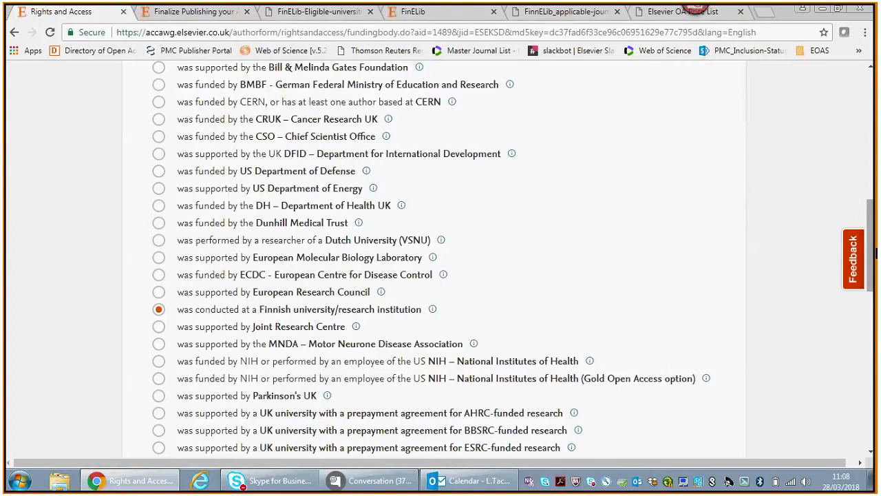
{"action": "scroll", "scroll_direction": "down", "scroll_amount": 3}
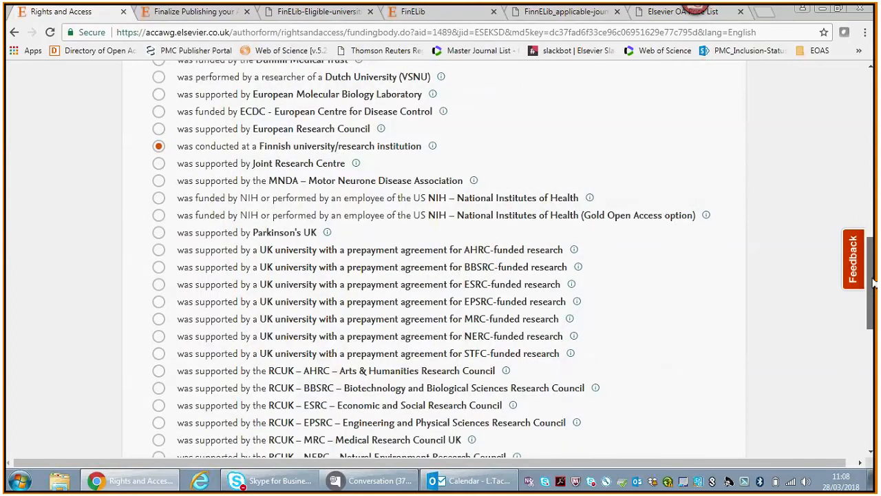
{"action": "scroll", "scroll_direction": "down", "scroll_amount": 3}
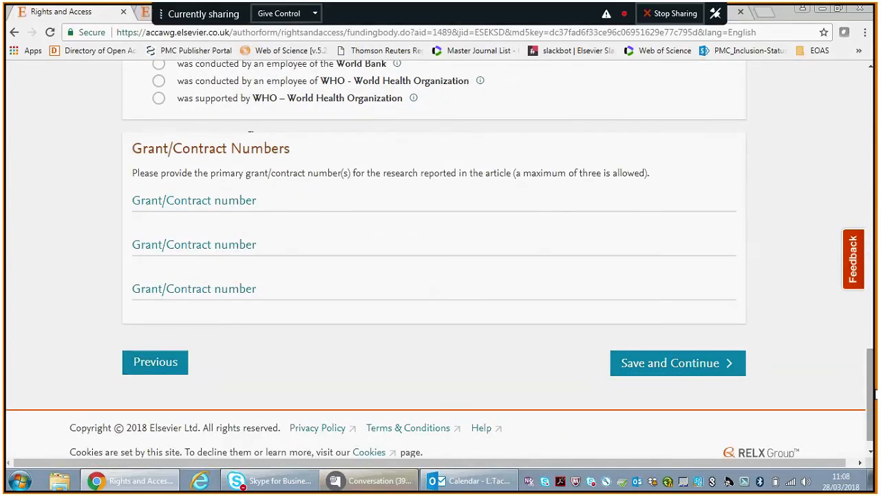
{"action": "left_click", "coordinate": [676, 363]}
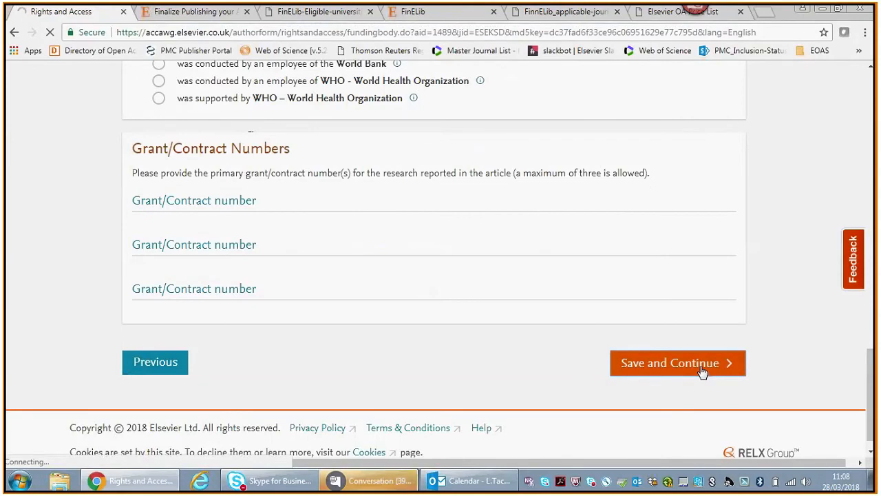
{"action": "left_click", "coordinate": [676, 362]}
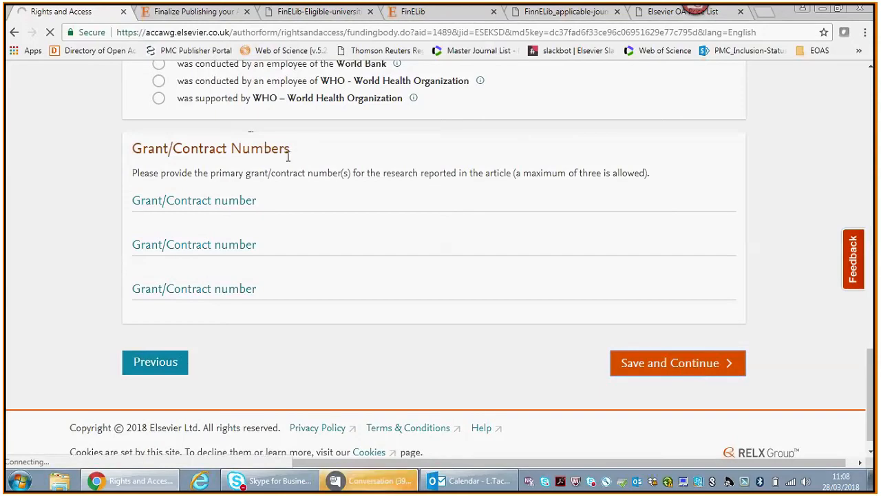
{"action": "mouse_move", "coordinate": [236, 137]}
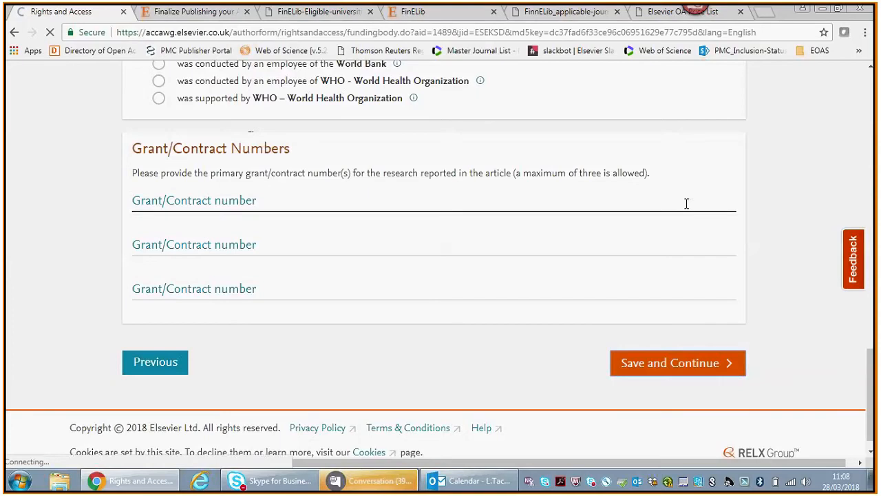
{"action": "left_click", "coordinate": [676, 362]}
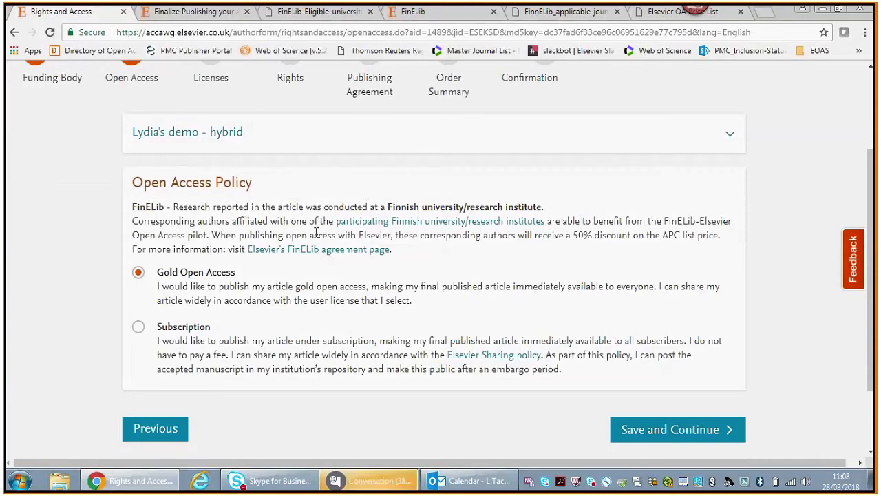
{"action": "mouse_move", "coordinate": [383, 172]}
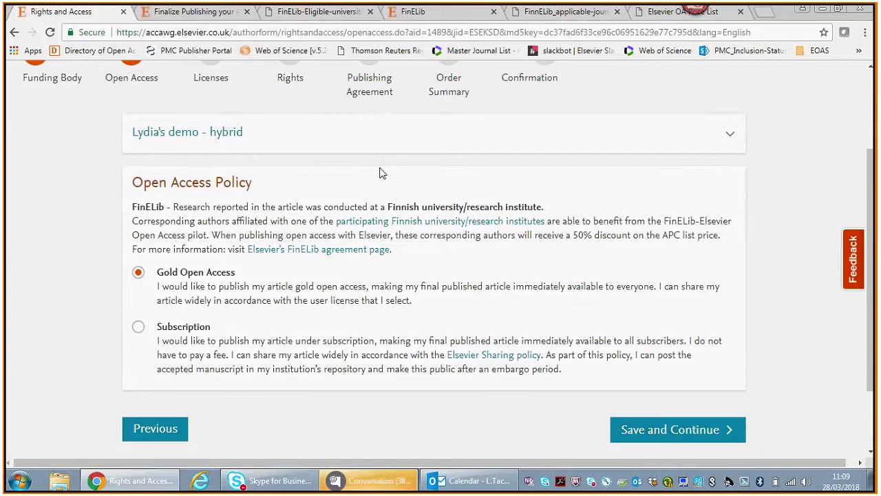
{"action": "mouse_move", "coordinate": [440, 220]}
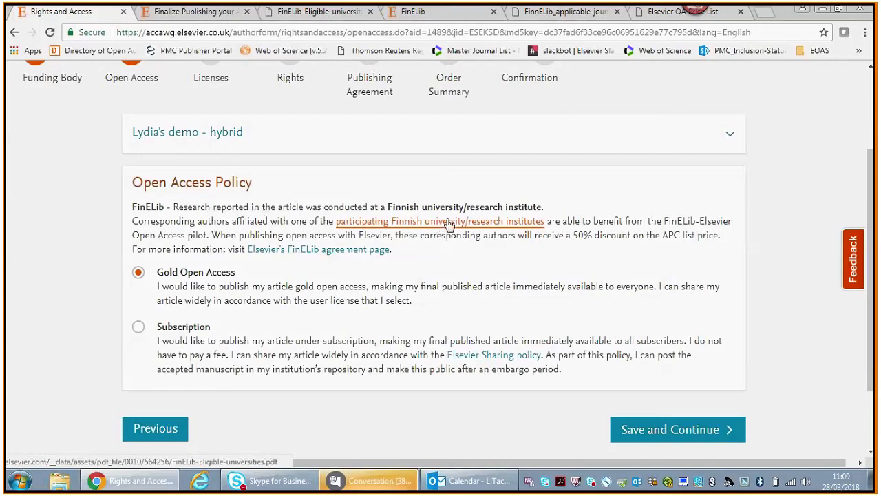
{"action": "mouse_move", "coordinate": [318, 249]}
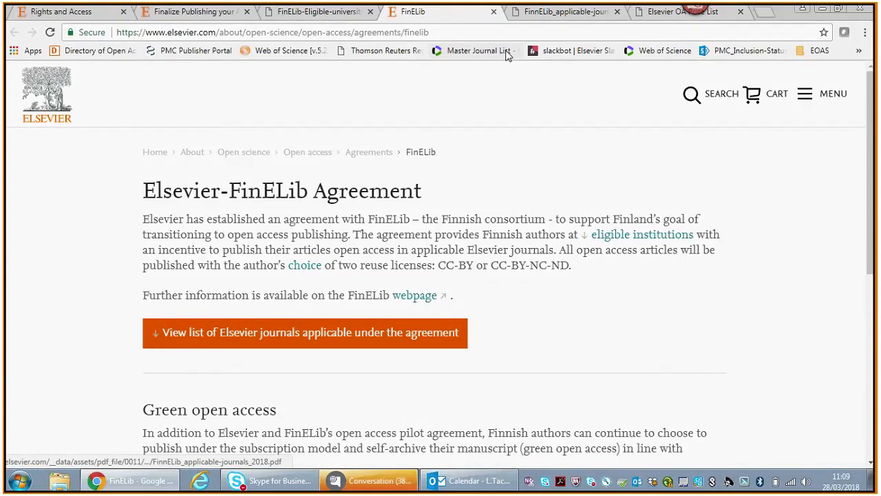
- Check the FinnELib applicable-journals PDF and return to the Rights and Access form
{"action": "left_click", "coordinate": [304, 333]}
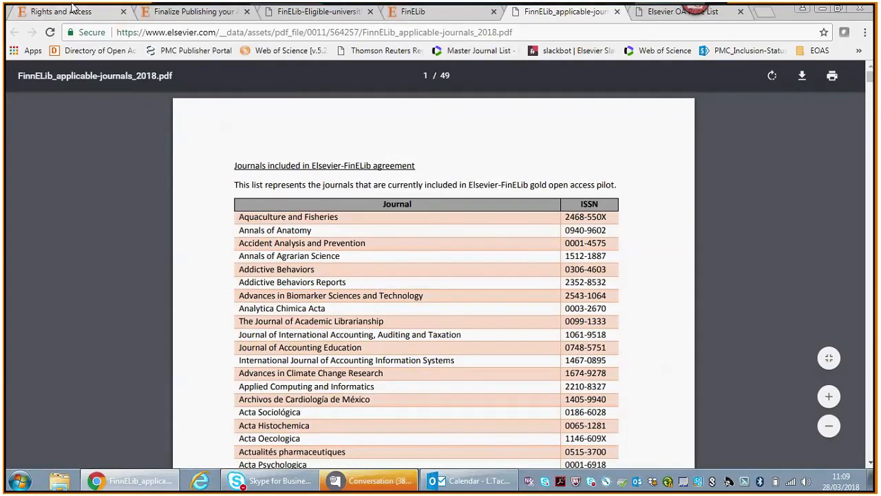
{"action": "left_click", "coordinate": [62, 11]}
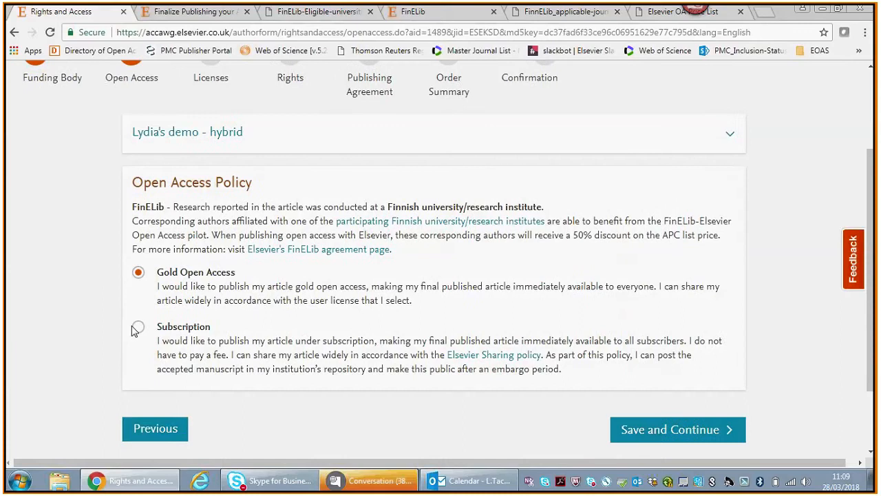
- Try Subscription, keep Gold Open Access selected, and save to continue to Licenses
{"action": "left_click", "coordinate": [138, 326]}
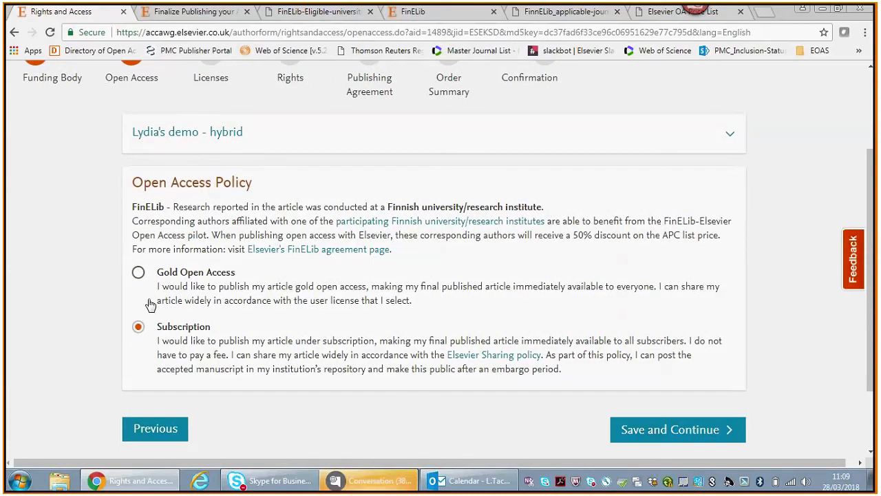
{"action": "left_click", "coordinate": [138, 273]}
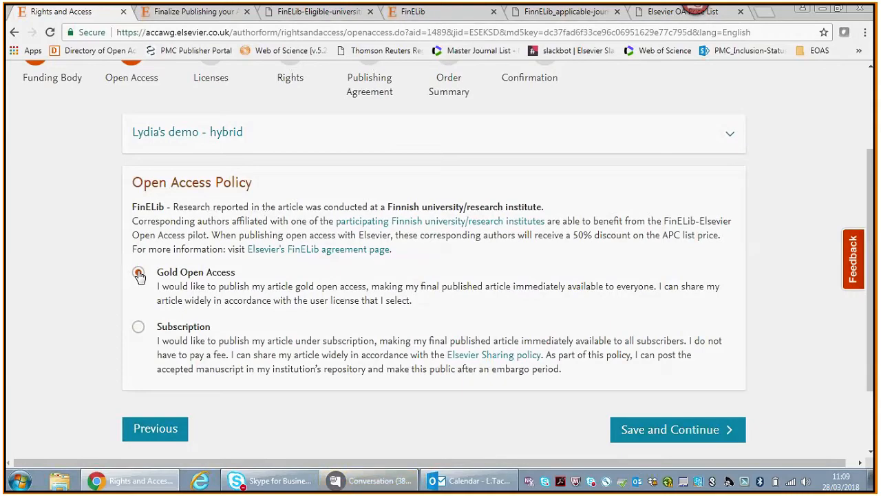
{"action": "left_click", "coordinate": [138, 272]}
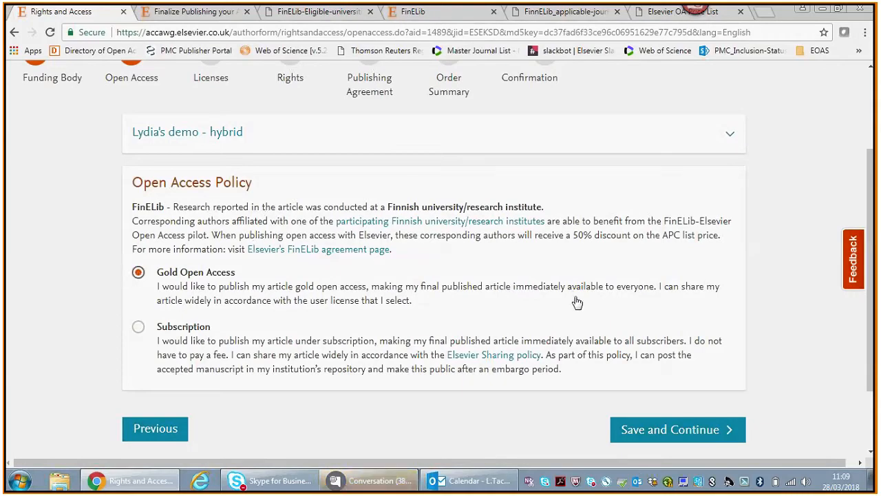
{"action": "mouse_move", "coordinate": [677, 428]}
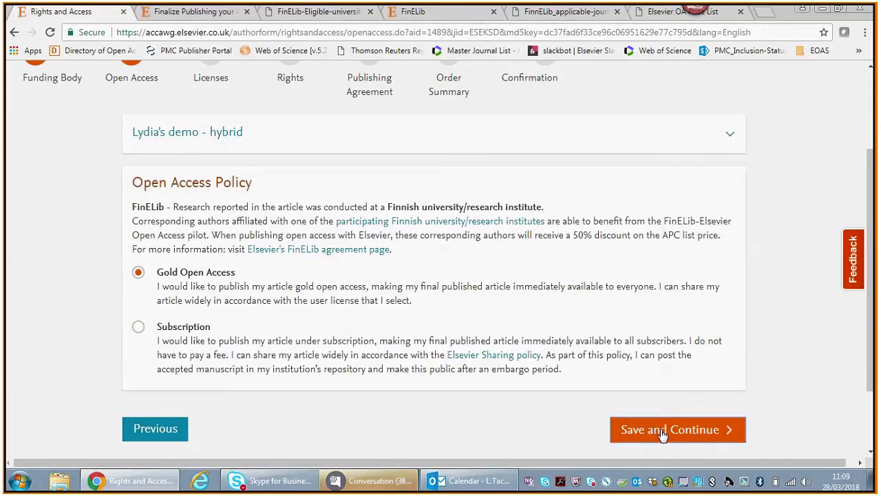
{"action": "left_click", "coordinate": [678, 429]}
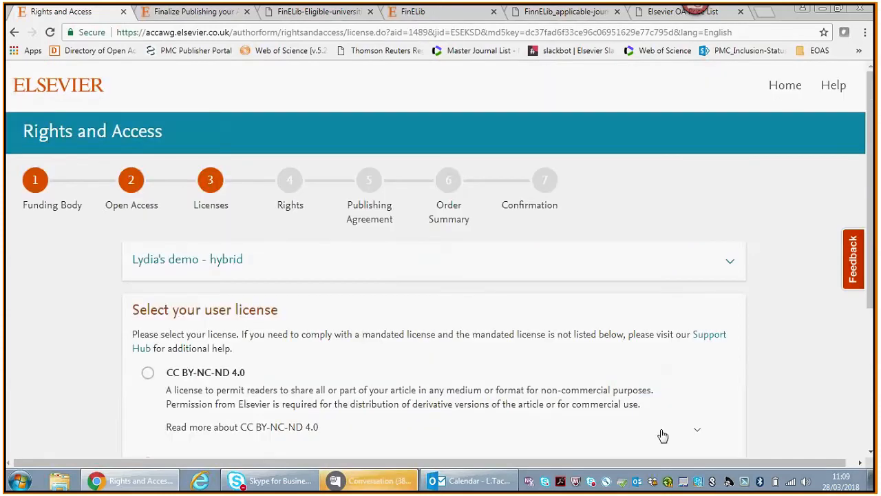
- Try CC BY-NC-ND 4.0, settle on CC BY 4.0 as the user license, and save to continue to Rights
{"action": "scroll", "scroll_direction": "down", "scroll_amount": 3}
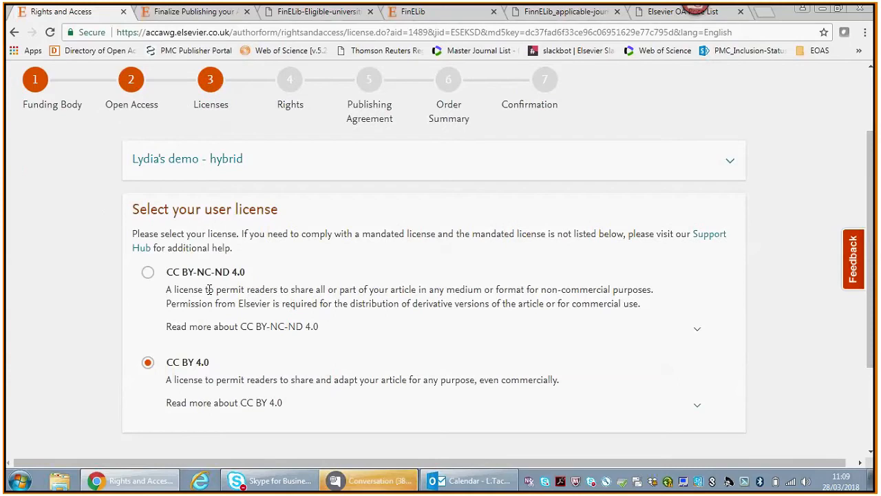
{"action": "left_click", "coordinate": [148, 272]}
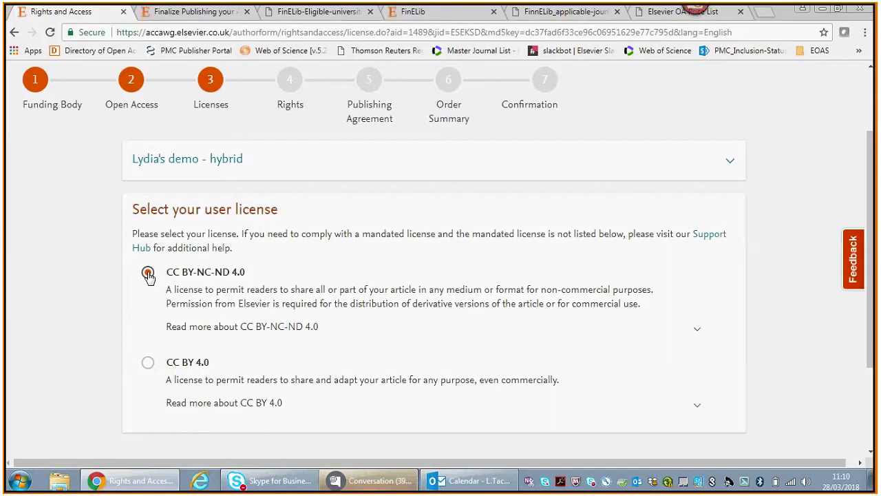
{"action": "left_click", "coordinate": [147, 272]}
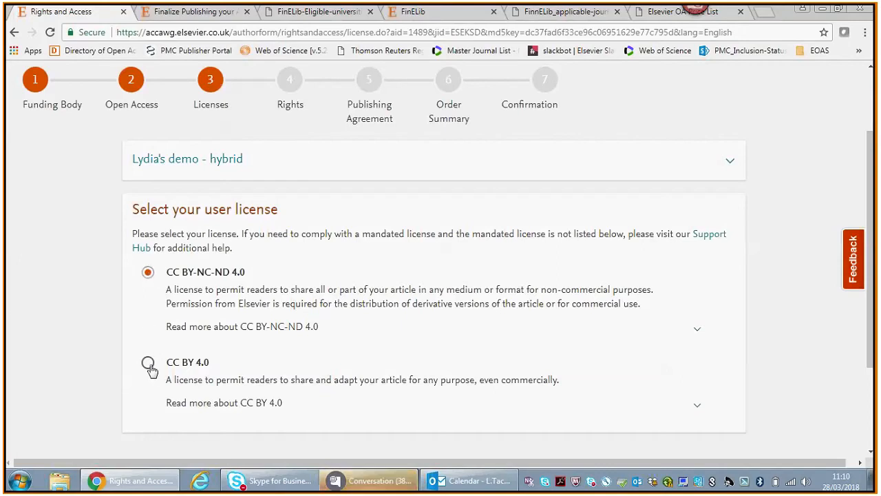
{"action": "left_click", "coordinate": [147, 362]}
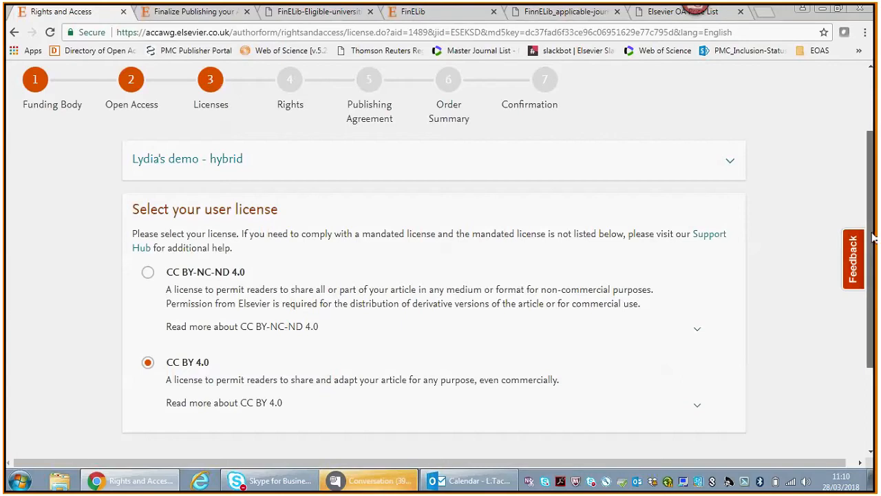
{"action": "scroll", "scroll_direction": "down", "scroll_amount": 3}
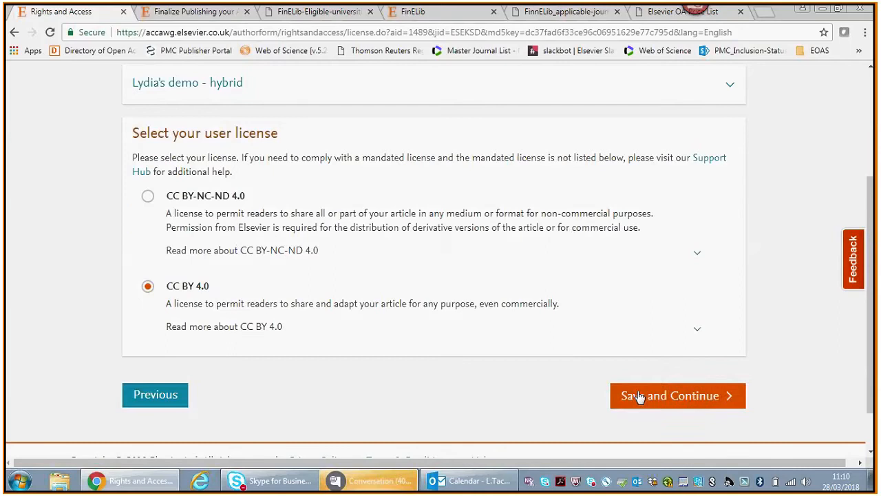
{"action": "left_click", "coordinate": [677, 395]}
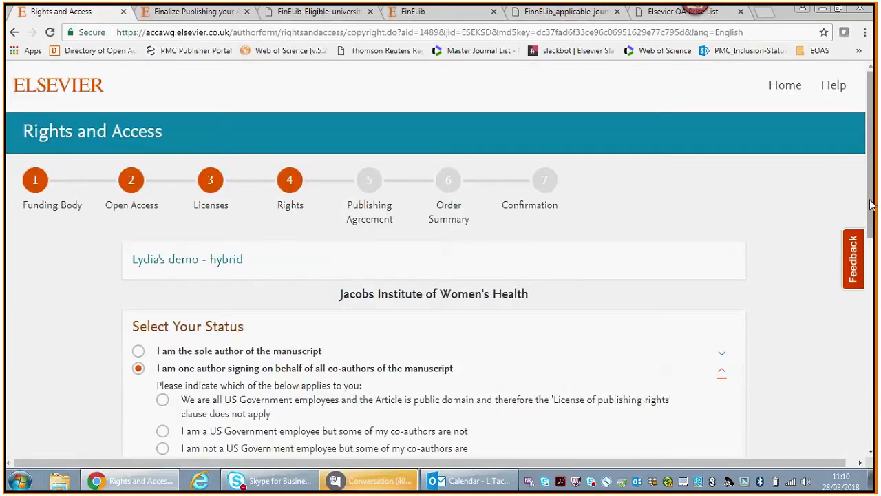
- Try sole author, keep 'one author signing on behalf of all co-authors' with 'None of the above', and save
{"action": "scroll", "scroll_direction": "down", "scroll_amount": 3}
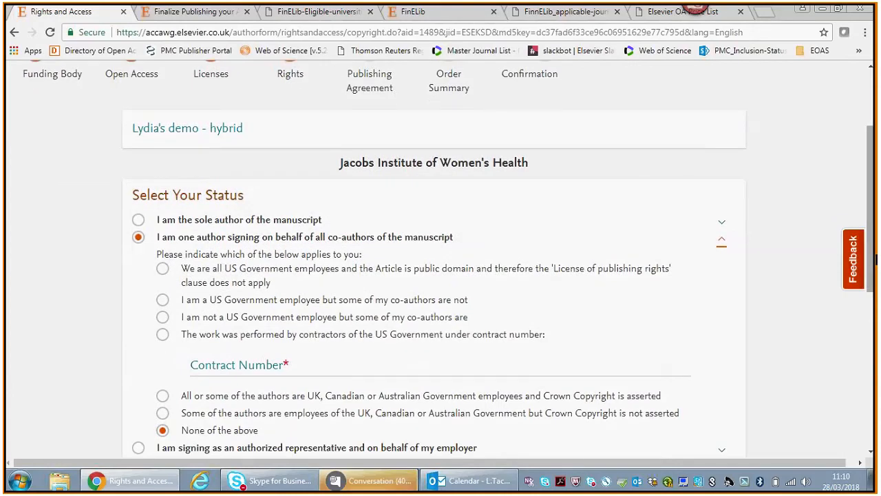
{"action": "mouse_move", "coordinate": [440, 236]}
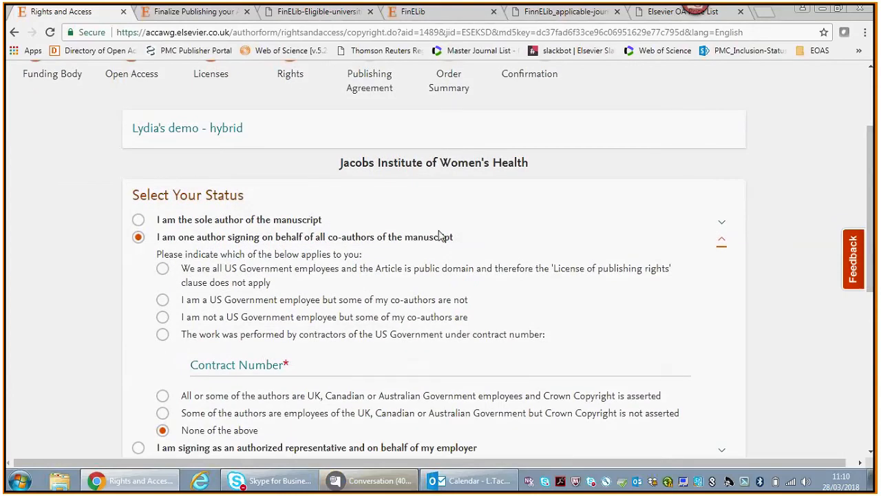
{"action": "mouse_move", "coordinate": [521, 252]}
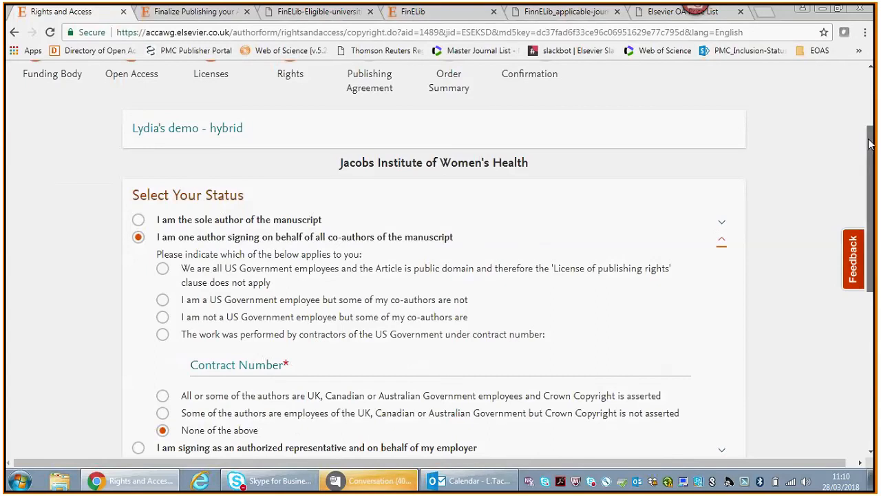
{"action": "scroll", "scroll_direction": "down", "scroll_amount": 3}
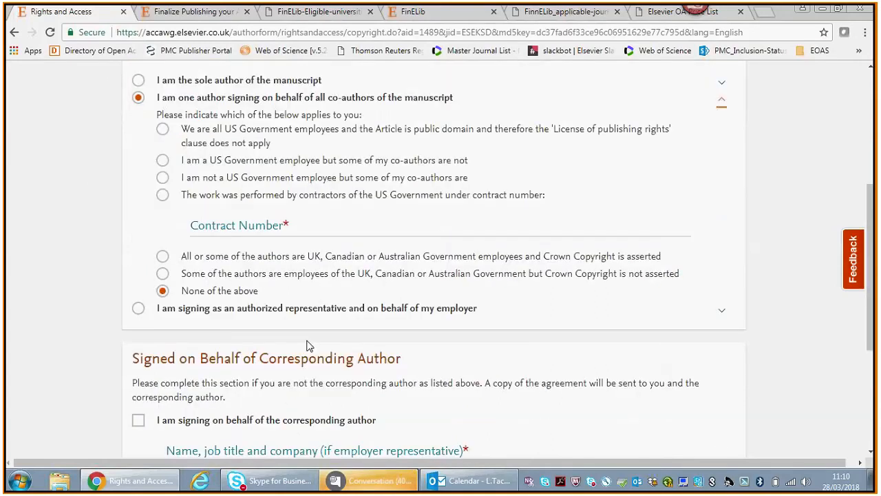
{"action": "mouse_move", "coordinate": [371, 324]}
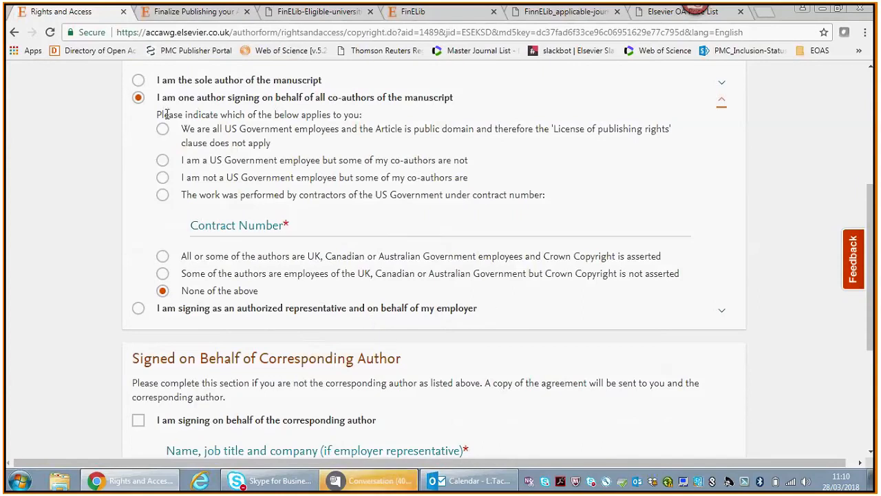
{"action": "left_click", "coordinate": [138, 80]}
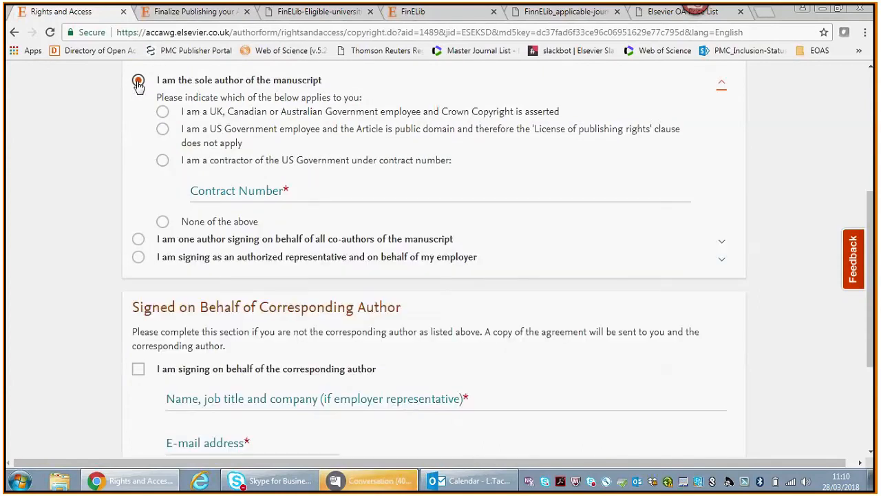
{"action": "left_click", "coordinate": [138, 81]}
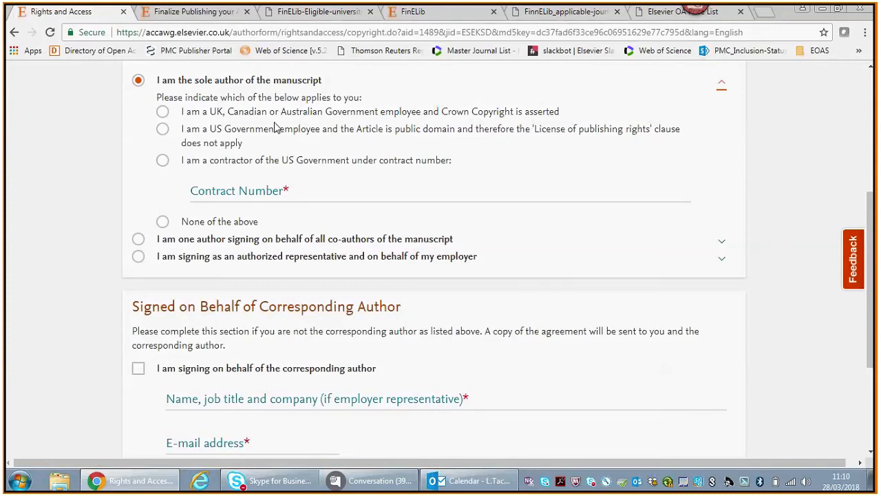
{"action": "left_click", "coordinate": [138, 239]}
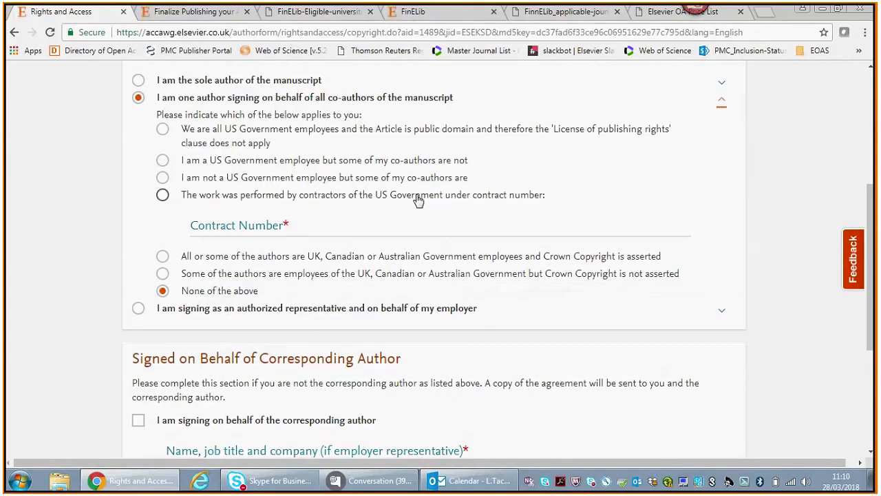
{"action": "mouse_move", "coordinate": [291, 115]}
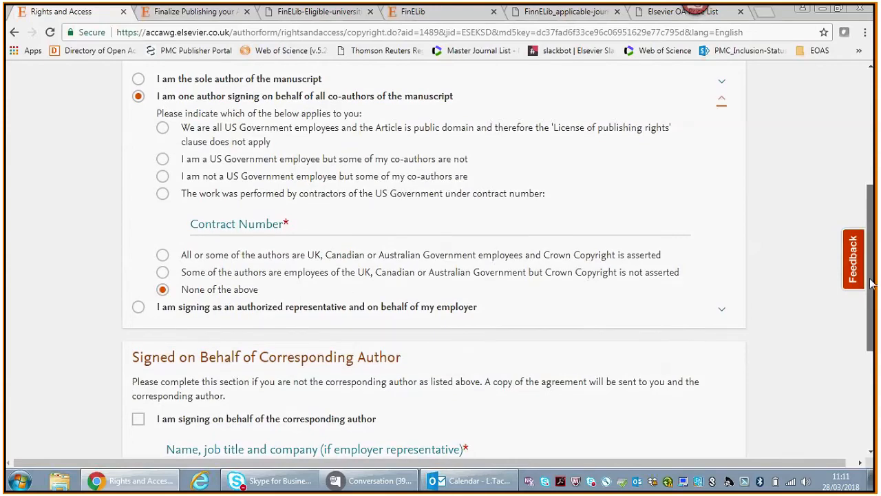
{"action": "left_click", "coordinate": [676, 340]}
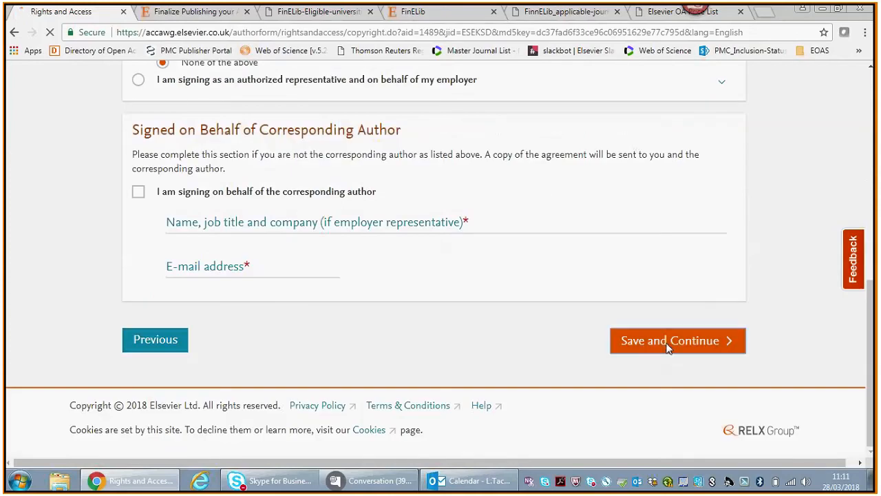
{"action": "left_click", "coordinate": [677, 340]}
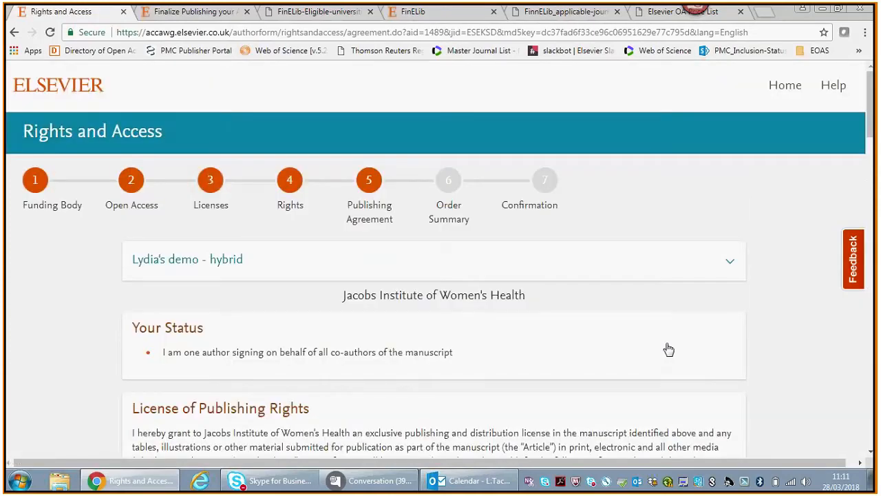
- Read through the License Agreement, tick the agree-to-terms box, and accept it to reach the Order Summary
{"action": "scroll", "scroll_direction": "down", "scroll_amount": 3}
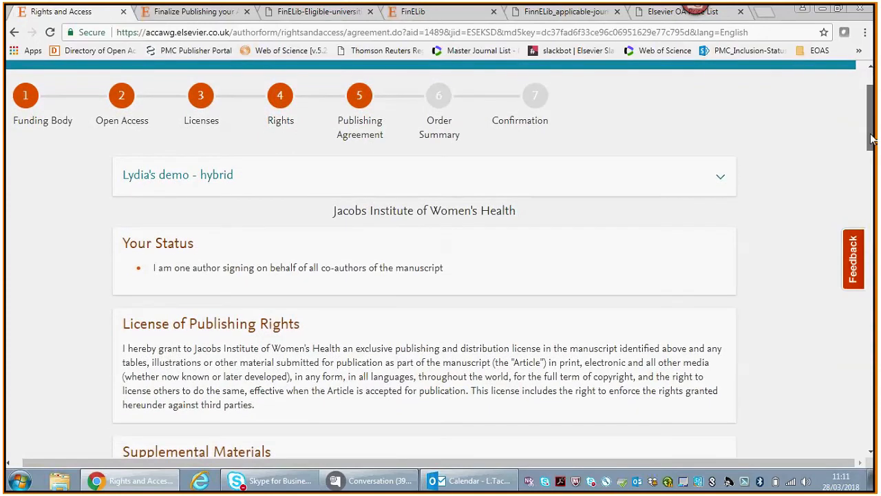
{"action": "scroll", "scroll_direction": "down", "scroll_amount": 3}
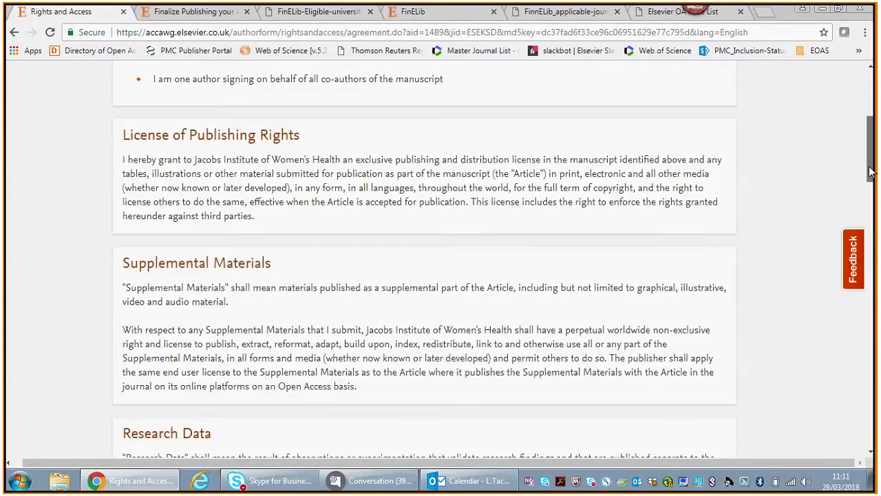
{"action": "scroll", "scroll_direction": "down", "scroll_amount": 3}
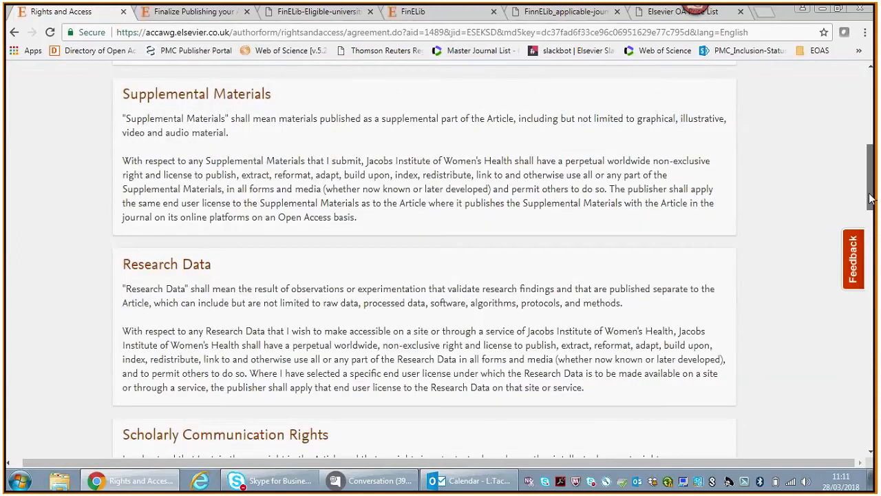
{"action": "scroll", "scroll_direction": "down", "scroll_amount": 3}
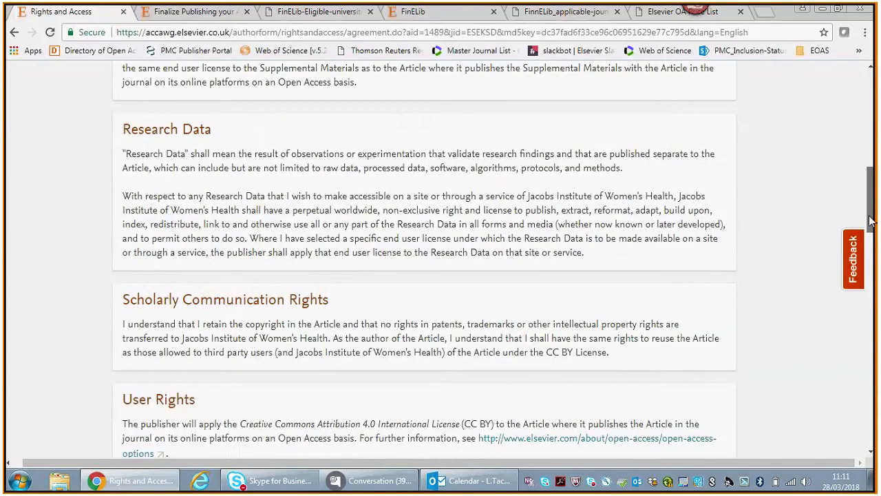
{"action": "scroll", "scroll_direction": "down", "scroll_amount": 3}
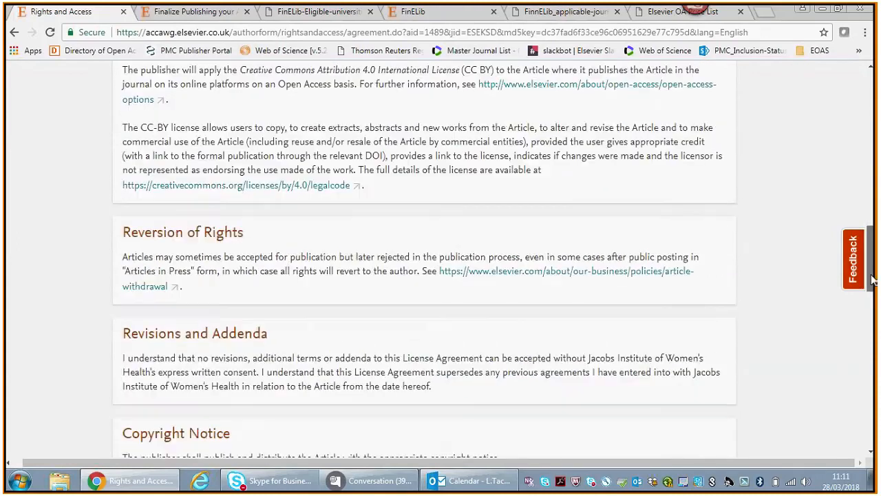
{"action": "scroll", "scroll_direction": "down", "scroll_amount": 3}
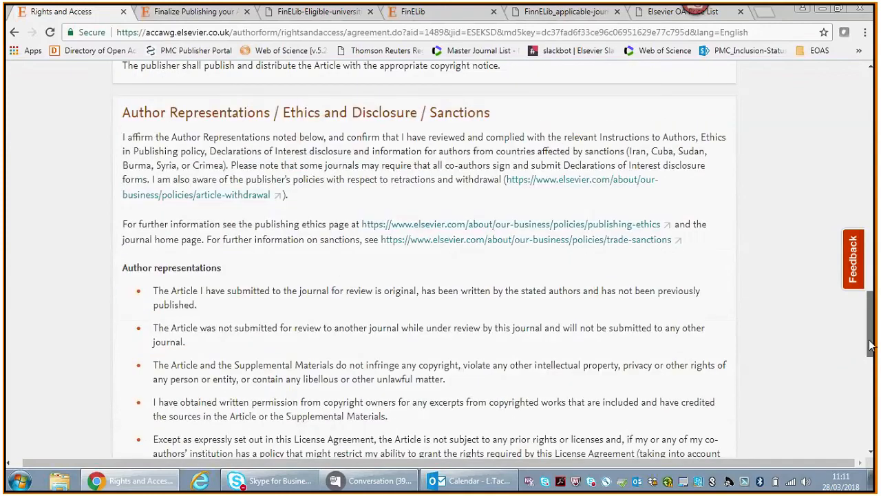
{"action": "scroll", "scroll_direction": "down", "scroll_amount": 3}
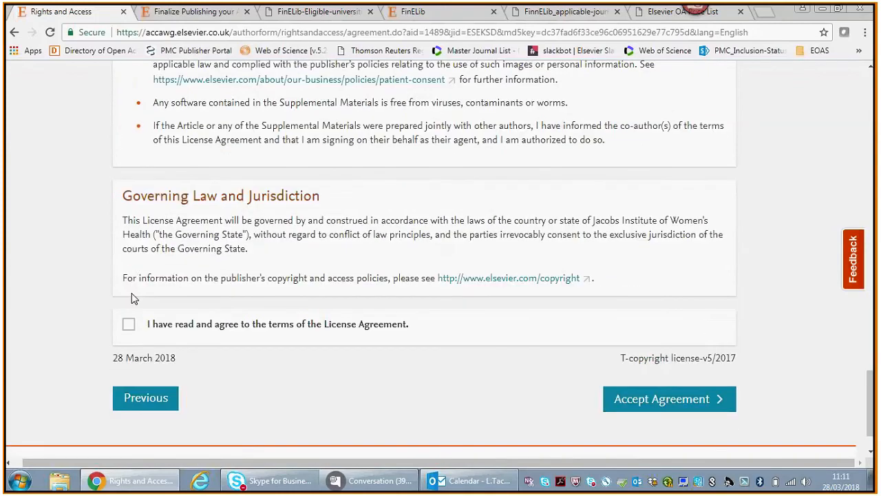
{"action": "left_click", "coordinate": [128, 323]}
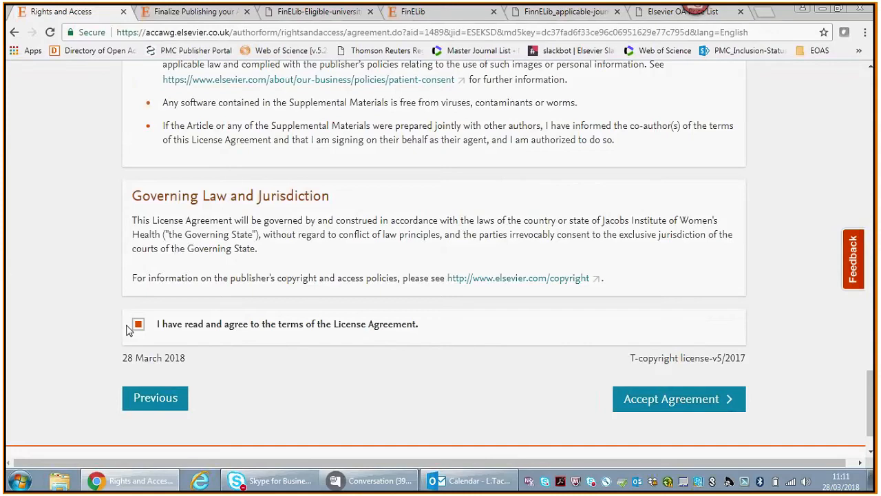
{"action": "mouse_move", "coordinate": [661, 413]}
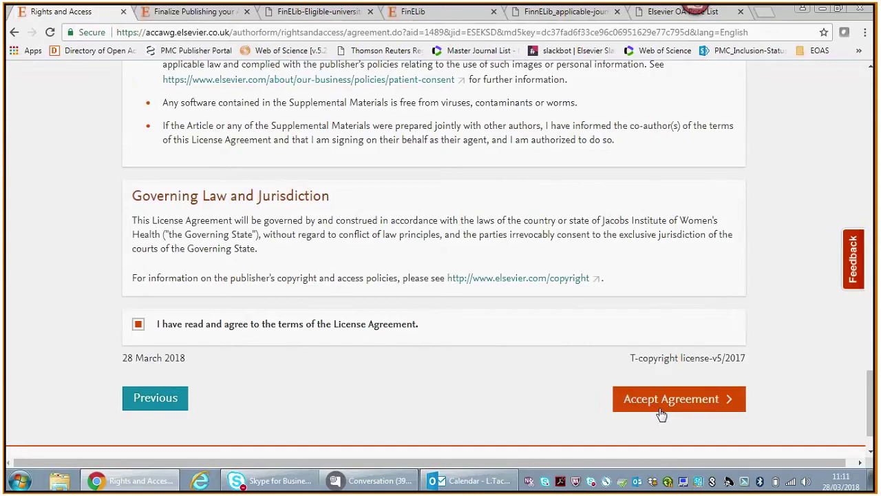
{"action": "left_click", "coordinate": [678, 398]}
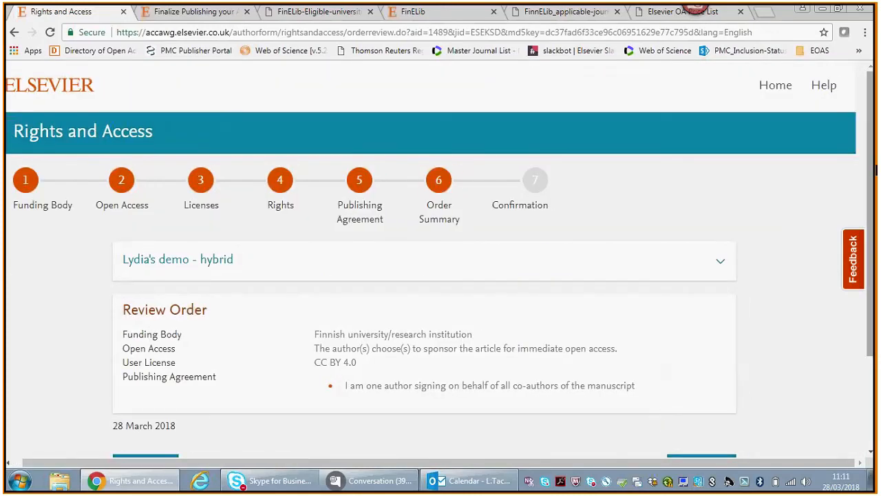
- Review the Order Summary (Finnish university funding, CC BY 4.0) and finish the hybrid article's order
{"action": "scroll", "scroll_direction": "down", "scroll_amount": 3}
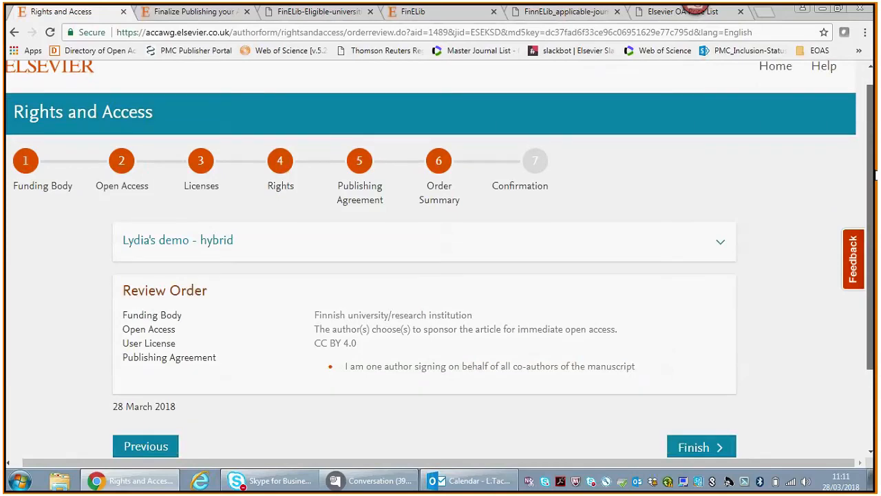
{"action": "scroll", "scroll_direction": "up", "scroll_amount": 3}
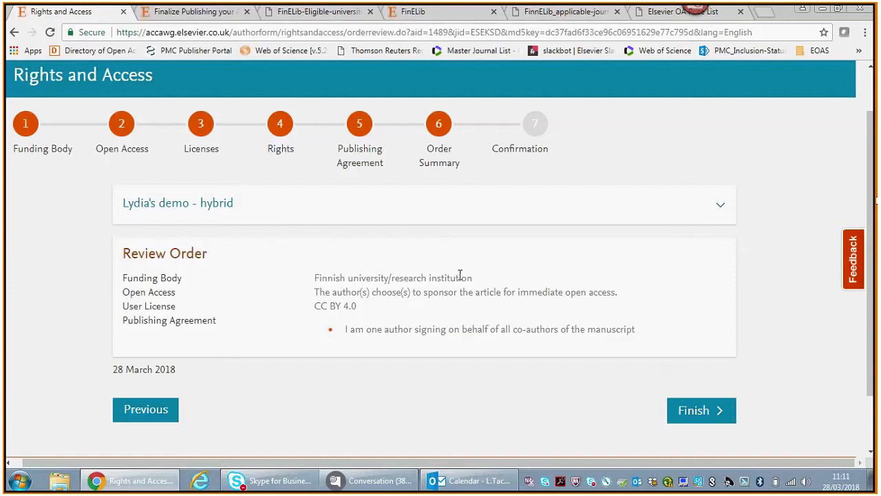
{"action": "mouse_move", "coordinate": [482, 283]}
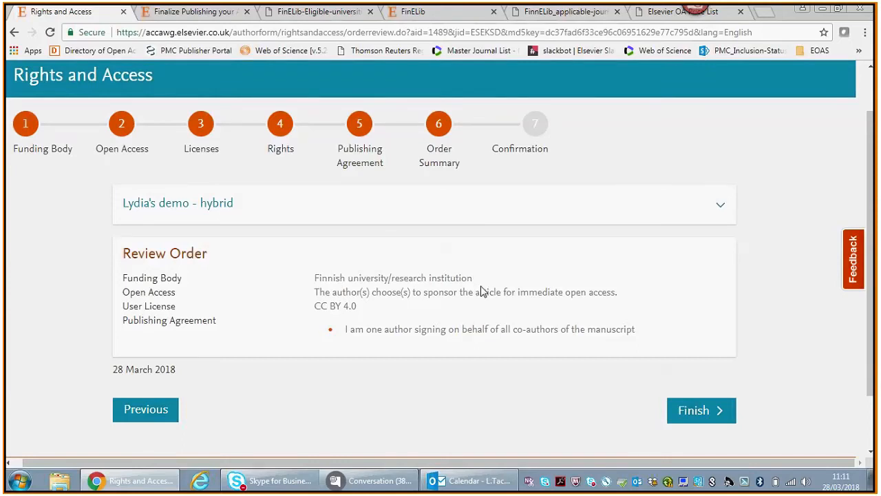
{"action": "mouse_move", "coordinate": [358, 327]}
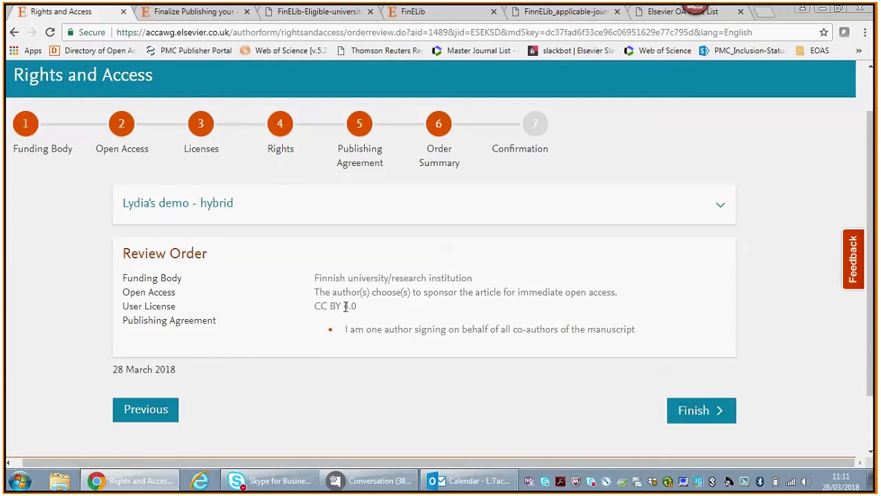
{"action": "mouse_move", "coordinate": [385, 390]}
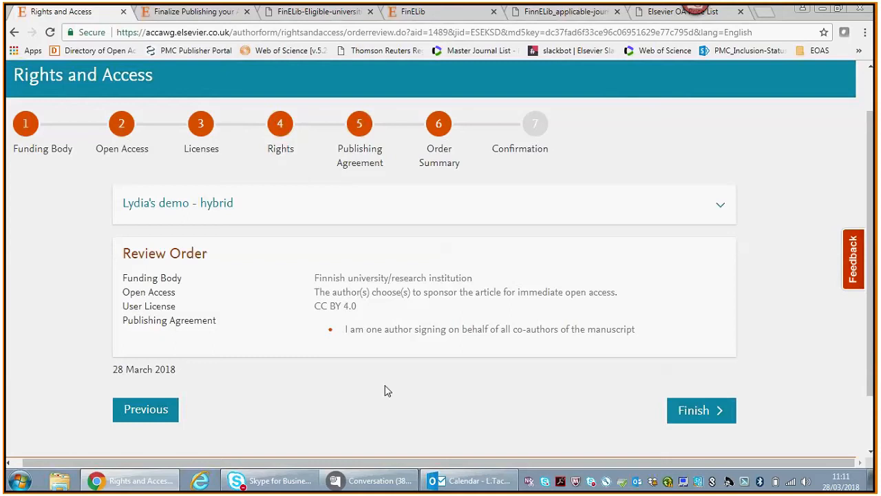
{"action": "mouse_move", "coordinate": [429, 387]}
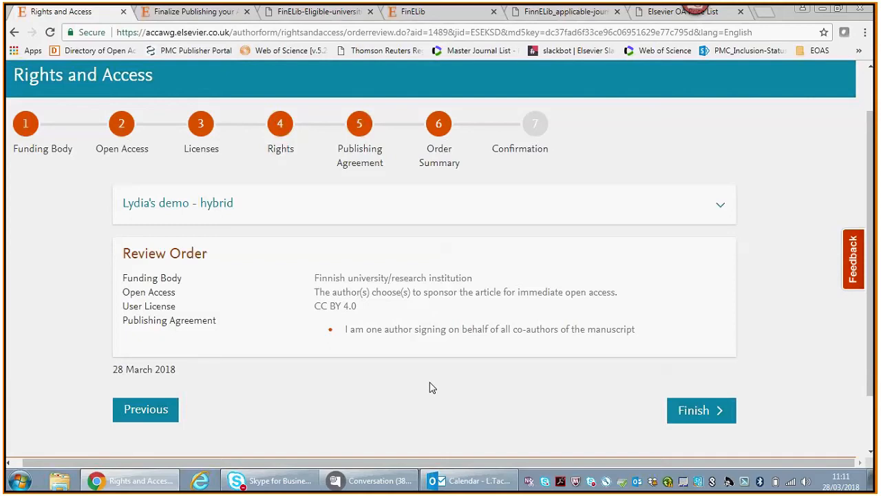
{"action": "mouse_move", "coordinate": [701, 411]}
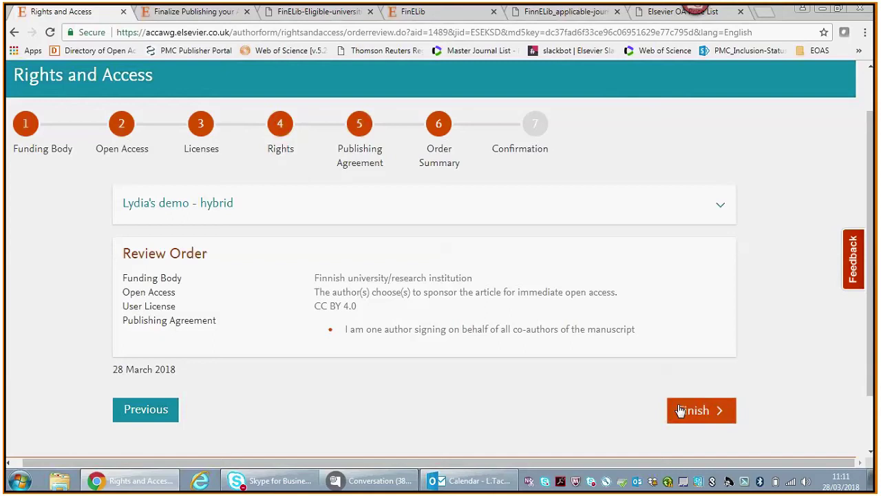
{"action": "left_click", "coordinate": [701, 410]}
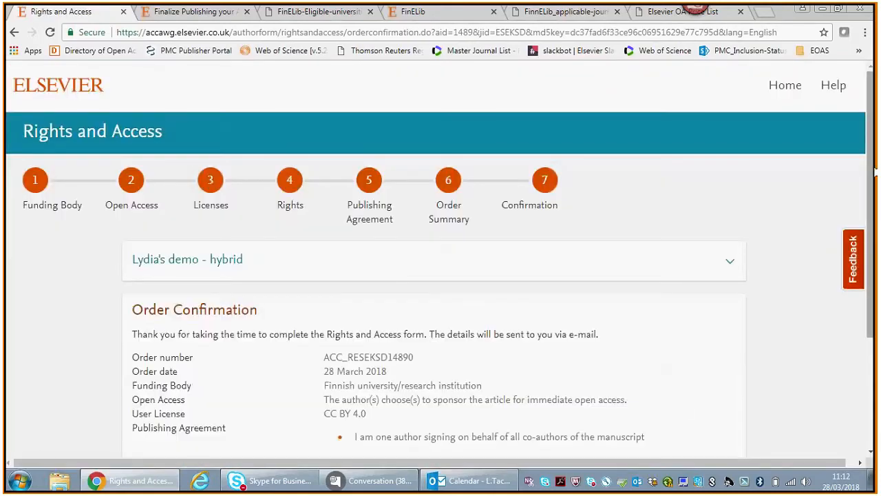
{"action": "scroll", "scroll_direction": "down", "scroll_amount": 3}
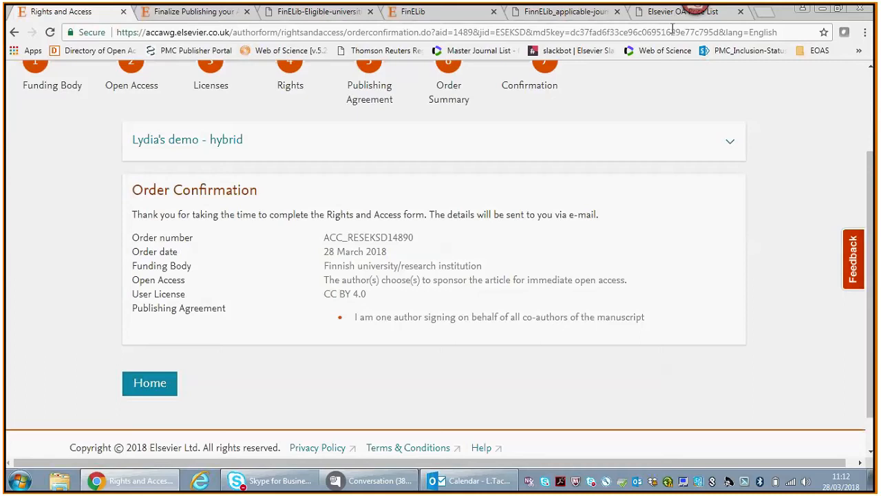
{"action": "mouse_move", "coordinate": [682, 11]}
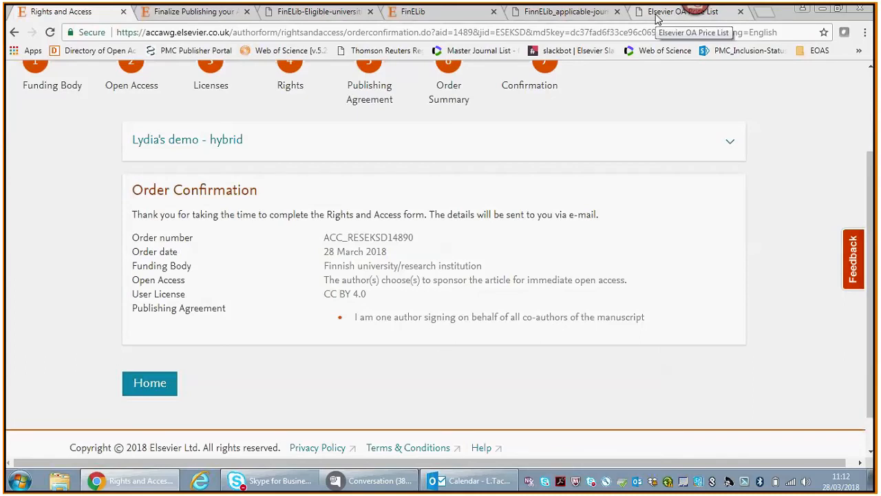
{"action": "left_click", "coordinate": [682, 11]}
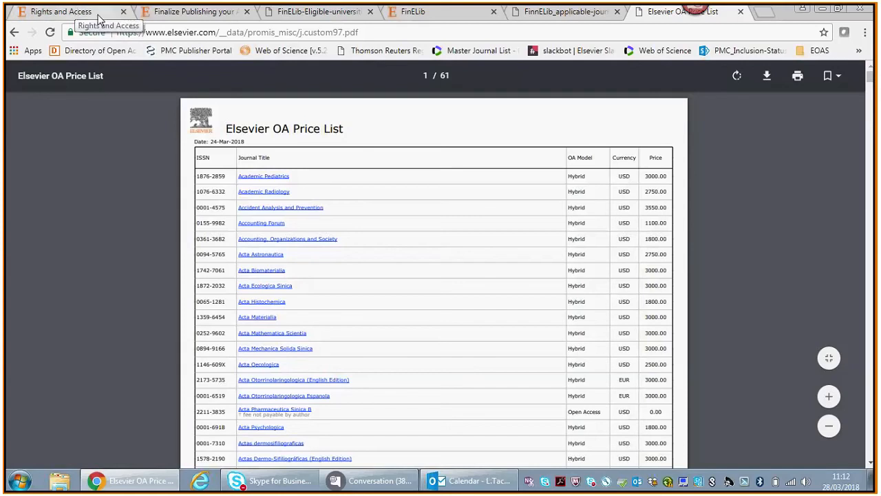
{"action": "mouse_move", "coordinate": [193, 12]}
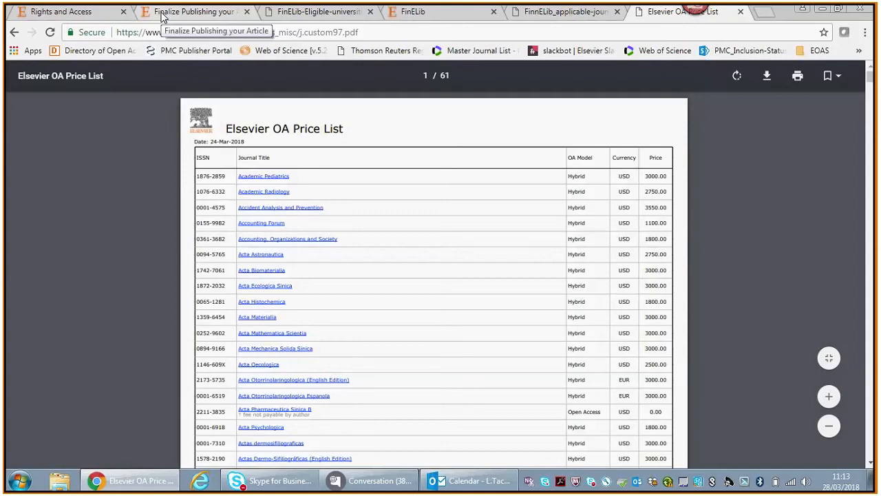
- Switch to the Full OA article's Finalize Publishing page and scroll to its Rights and Access section
{"action": "left_click", "coordinate": [193, 11]}
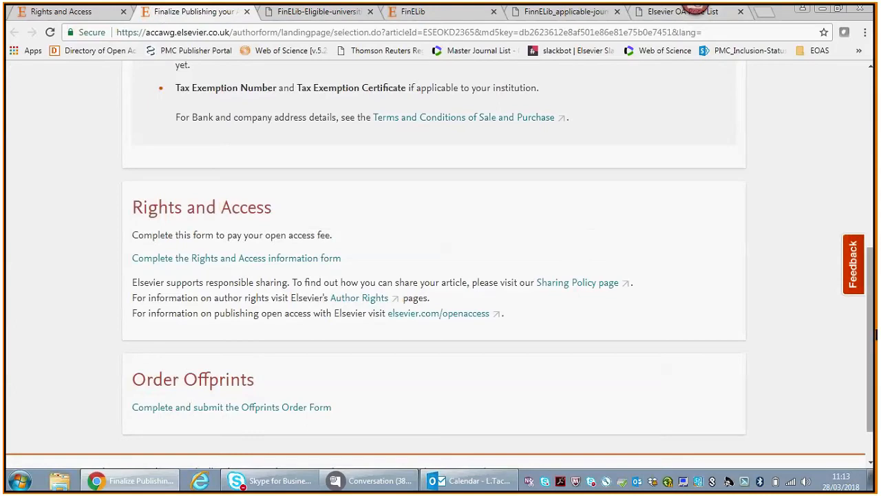
{"action": "scroll", "scroll_direction": "up", "scroll_amount": 3}
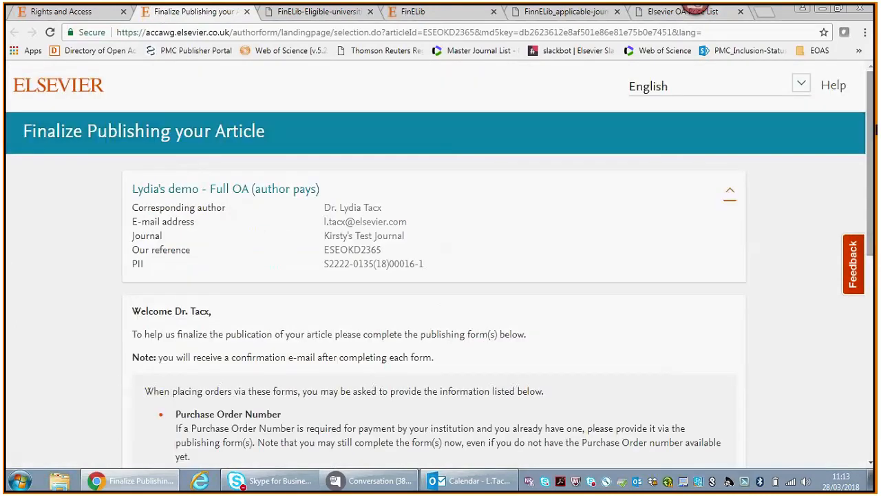
{"action": "scroll", "scroll_direction": "down", "scroll_amount": 3}
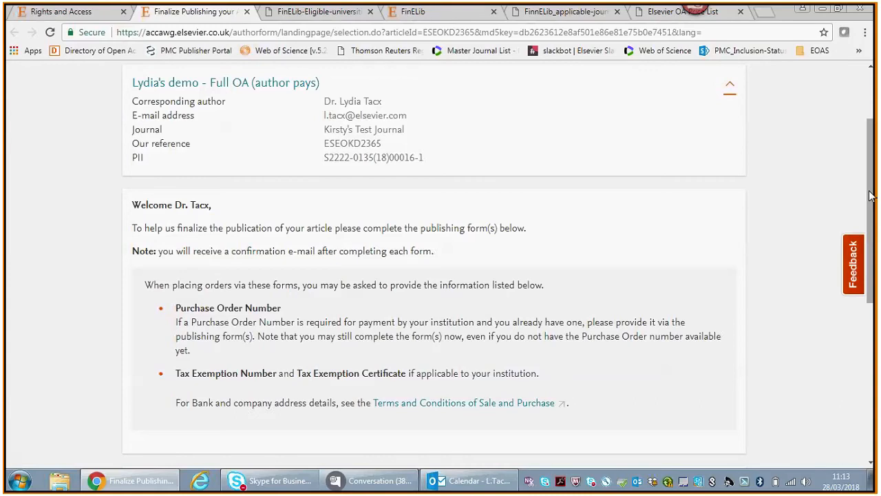
{"action": "scroll", "scroll_direction": "down", "scroll_amount": 3}
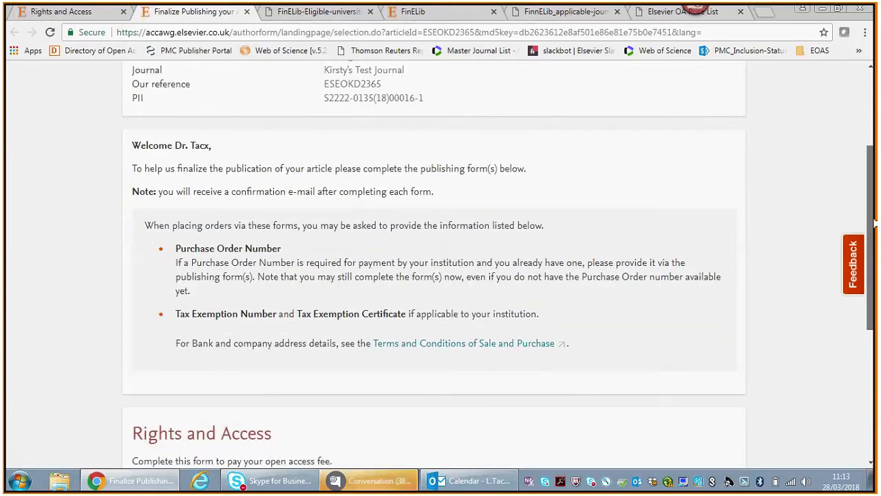
{"action": "scroll", "scroll_direction": "down", "scroll_amount": 3}
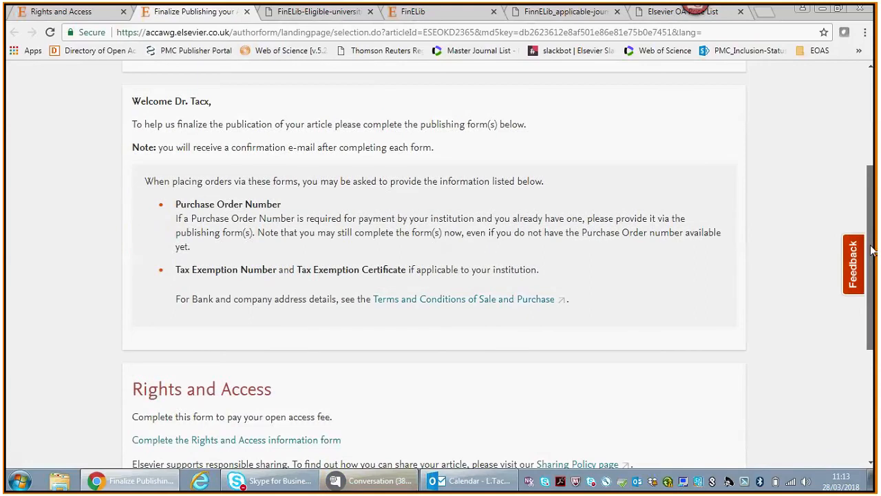
{"action": "scroll", "scroll_direction": "down", "scroll_amount": 3}
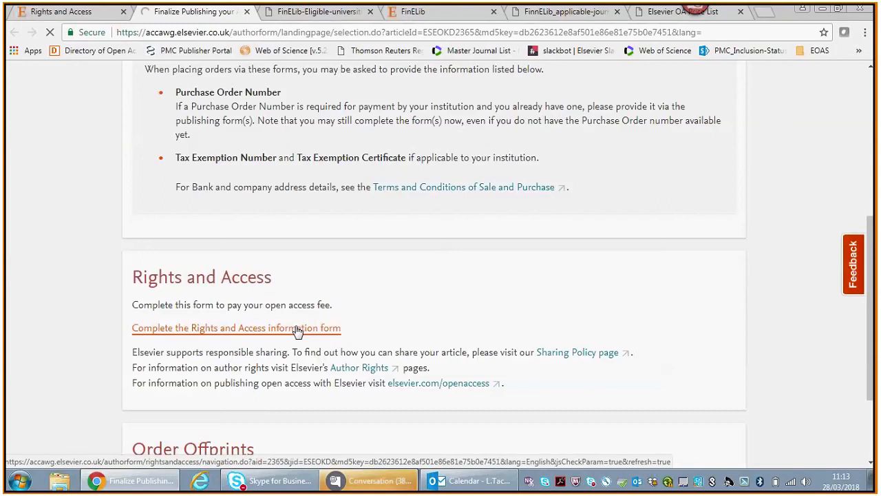
- Start the Rights and Access form, mark no listed funding, and save to reach Open Access
{"action": "left_click", "coordinate": [236, 328]}
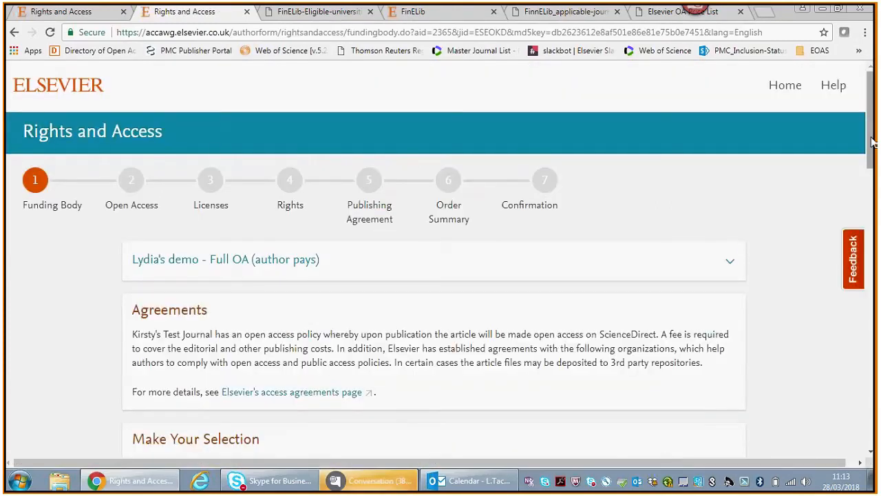
{"action": "scroll", "scroll_direction": "down", "scroll_amount": 3}
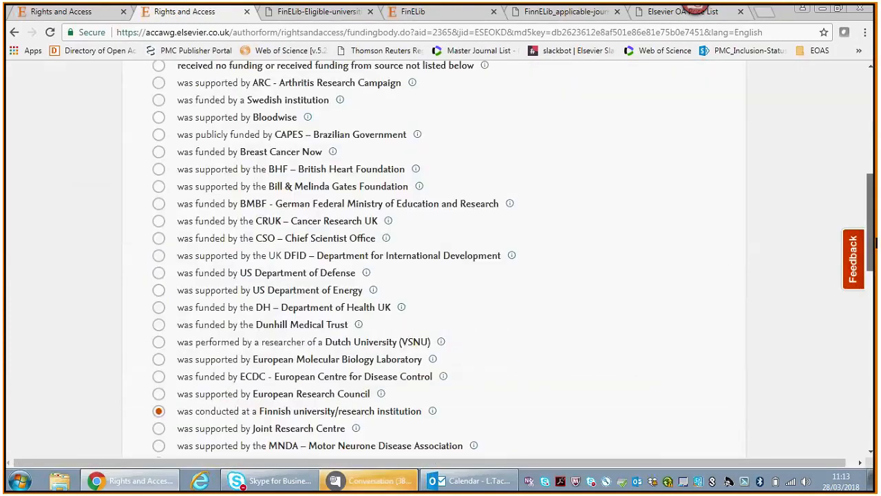
{"action": "scroll", "scroll_direction": "down", "scroll_amount": 3}
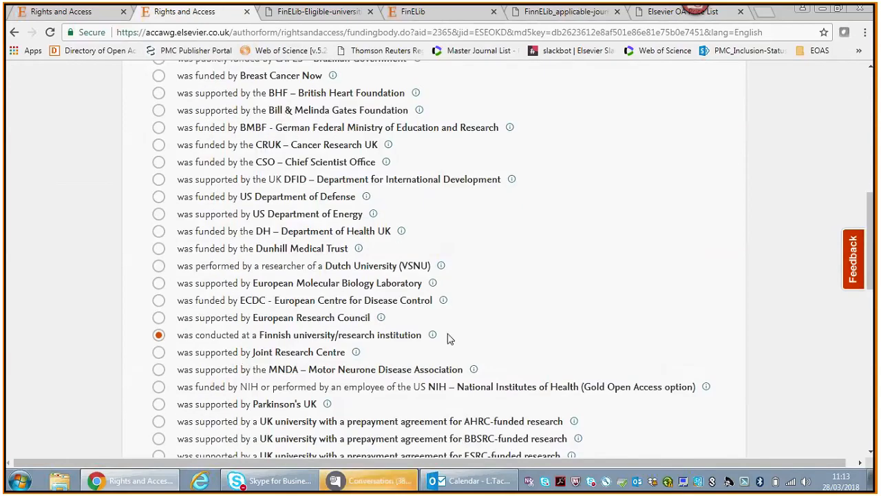
{"action": "mouse_move", "coordinate": [252, 347]}
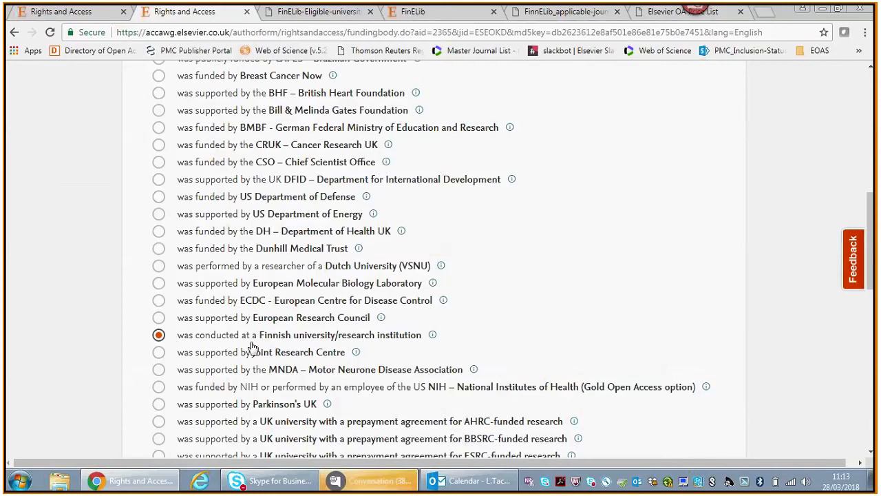
{"action": "mouse_move", "coordinate": [394, 345]}
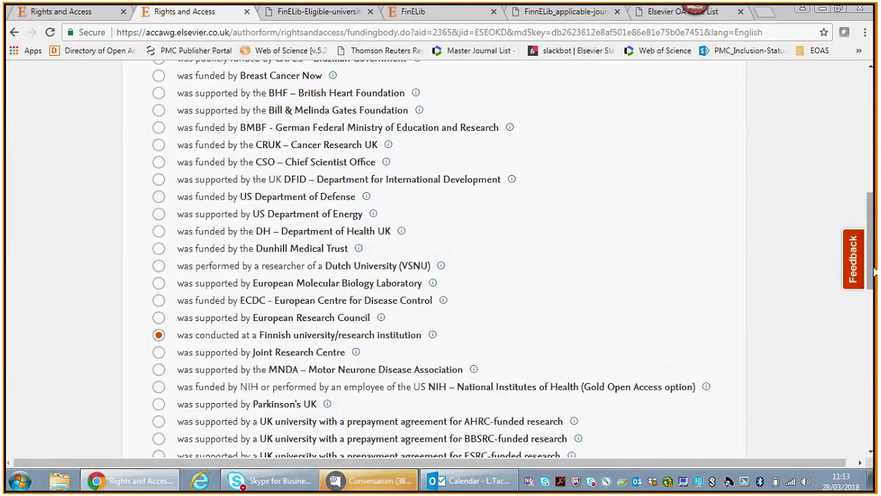
{"action": "scroll", "scroll_direction": "up", "scroll_amount": 3}
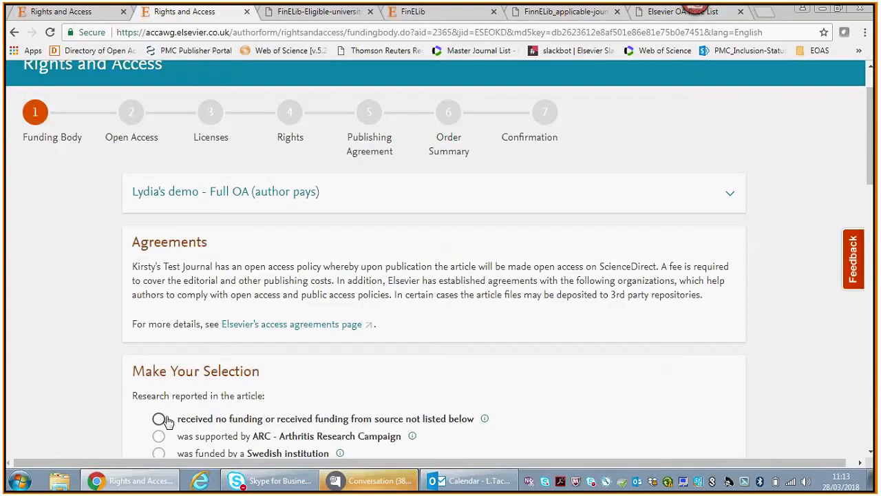
{"action": "left_click", "coordinate": [158, 418]}
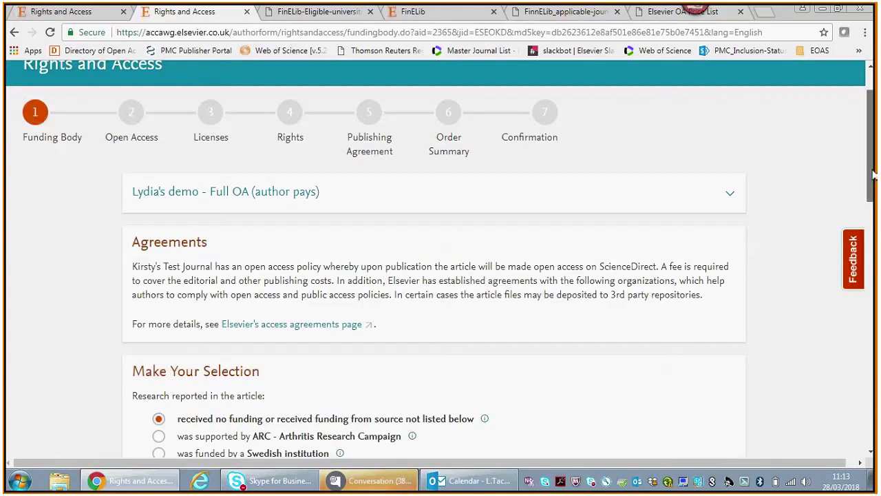
{"action": "scroll", "scroll_direction": "down", "scroll_amount": 3}
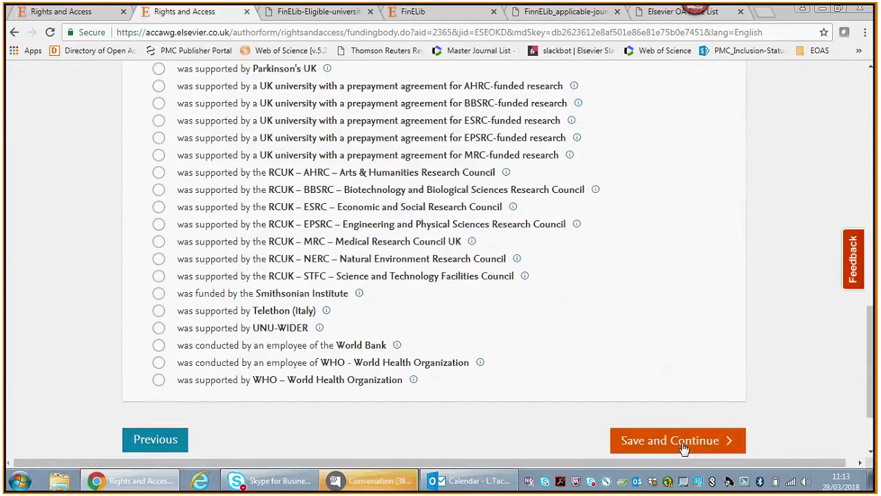
{"action": "left_click", "coordinate": [677, 440]}
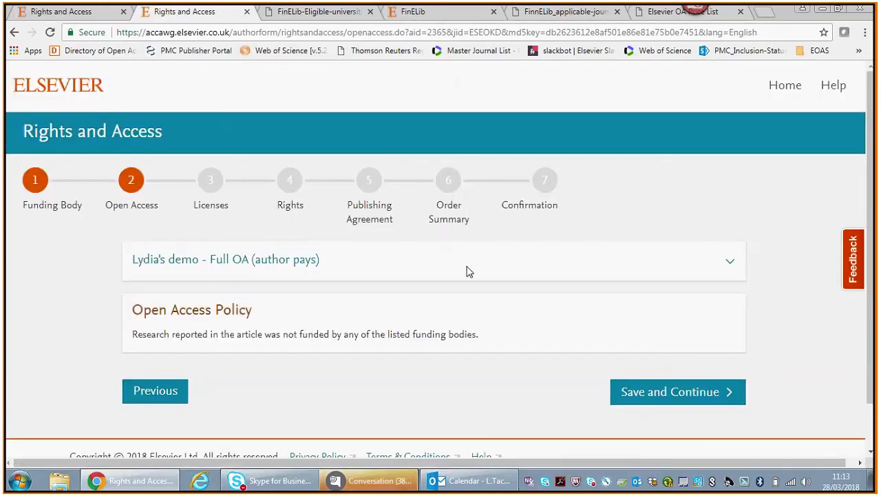
{"action": "mouse_move", "coordinate": [233, 287]}
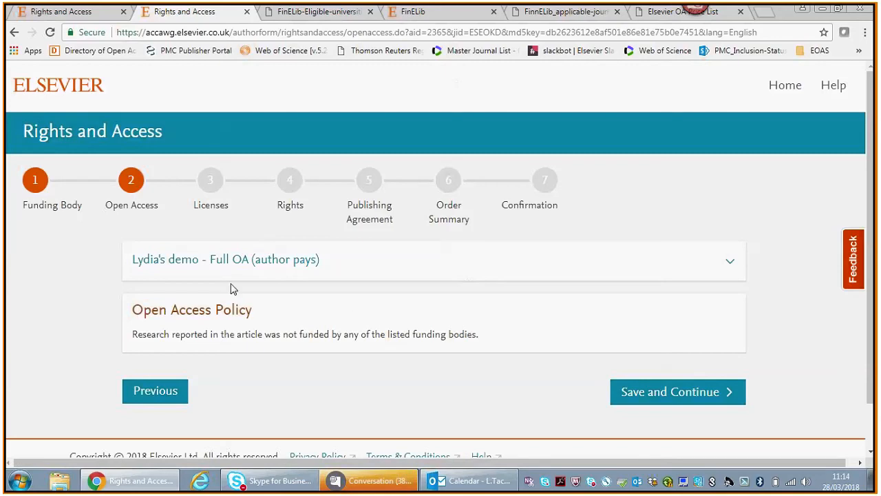
{"action": "mouse_move", "coordinate": [389, 348]}
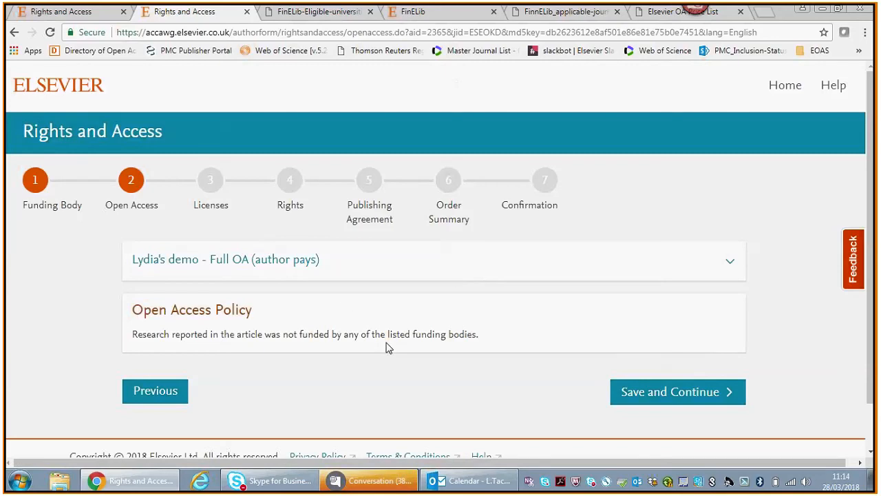
- Go back to Funding Body and select 'conducted at a Finnish university/research institution' instead
{"action": "left_click", "coordinate": [155, 391]}
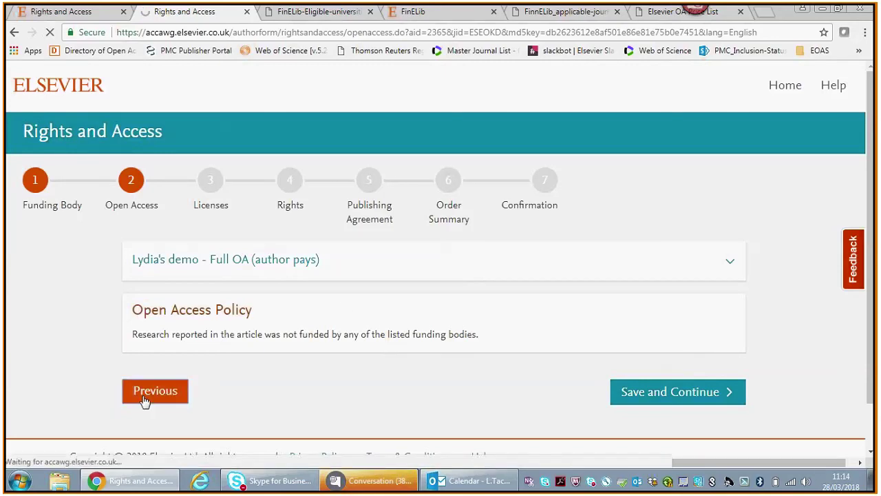
{"action": "left_click", "coordinate": [155, 391]}
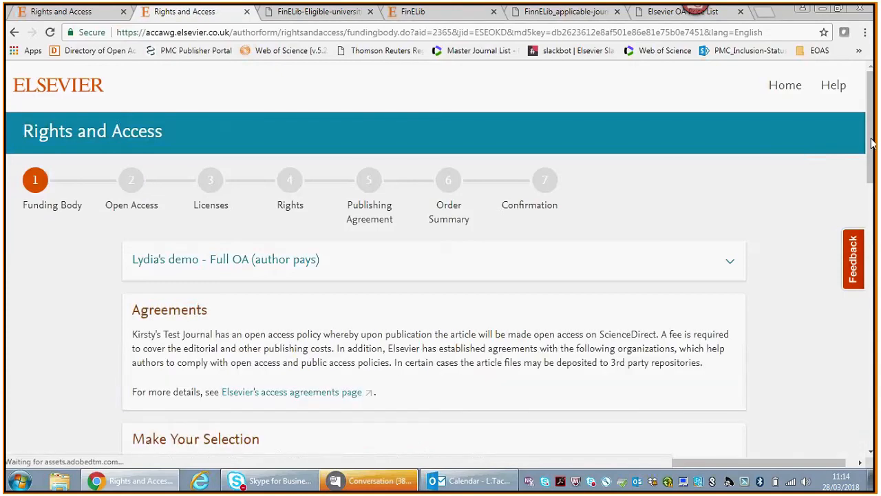
{"action": "scroll", "scroll_direction": "down", "scroll_amount": 3}
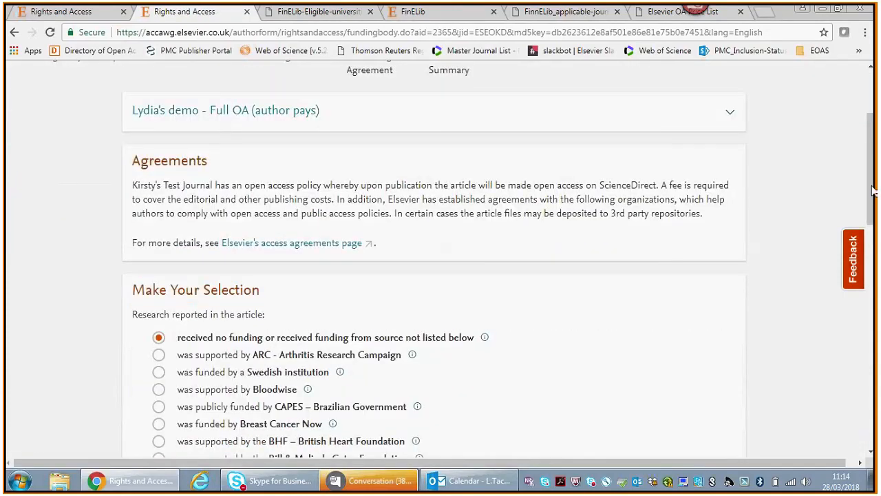
{"action": "scroll", "scroll_direction": "down", "scroll_amount": 3}
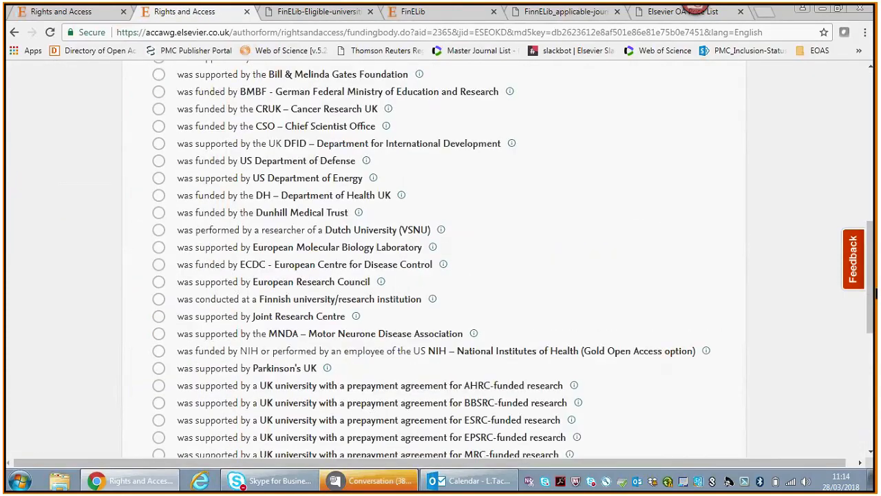
{"action": "left_click", "coordinate": [158, 299]}
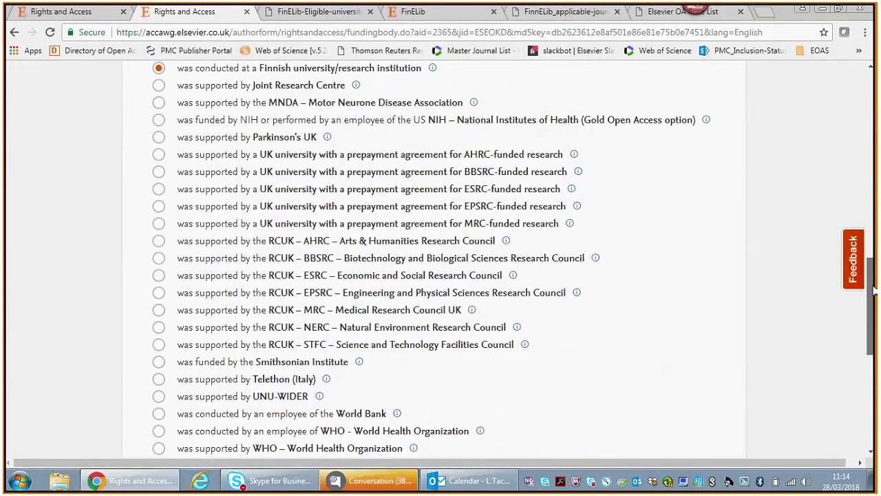
{"action": "scroll", "scroll_direction": "down", "scroll_amount": 3}
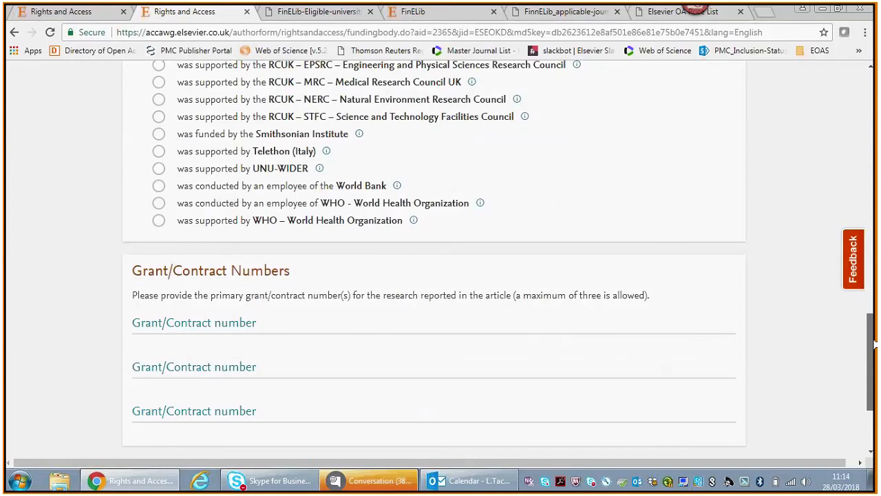
{"action": "scroll", "scroll_direction": "down", "scroll_amount": 3}
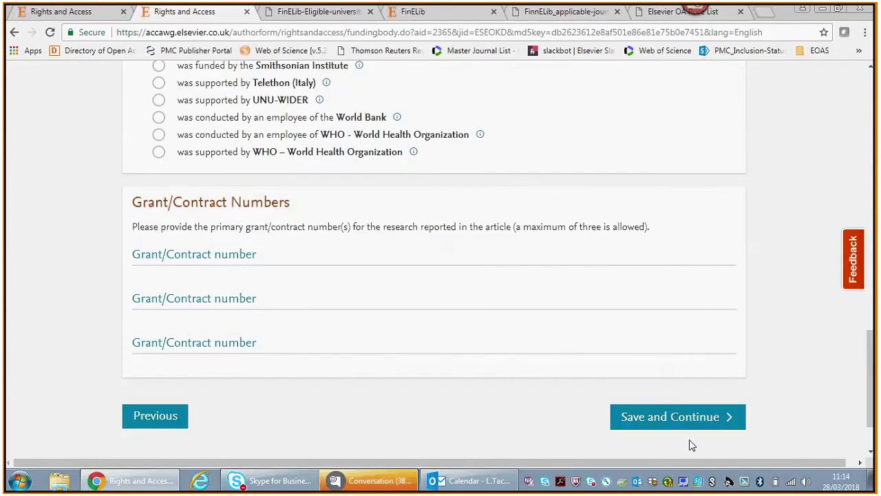
{"action": "mouse_move", "coordinate": [677, 416]}
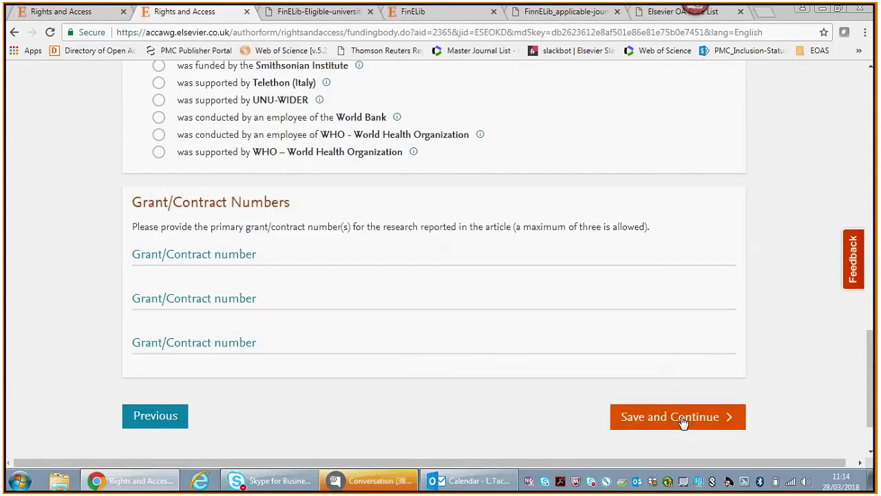
- Save the Finnish institution funding and bring up the Elsevier-FinELib agreement page to review the policy
{"action": "left_click", "coordinate": [676, 417]}
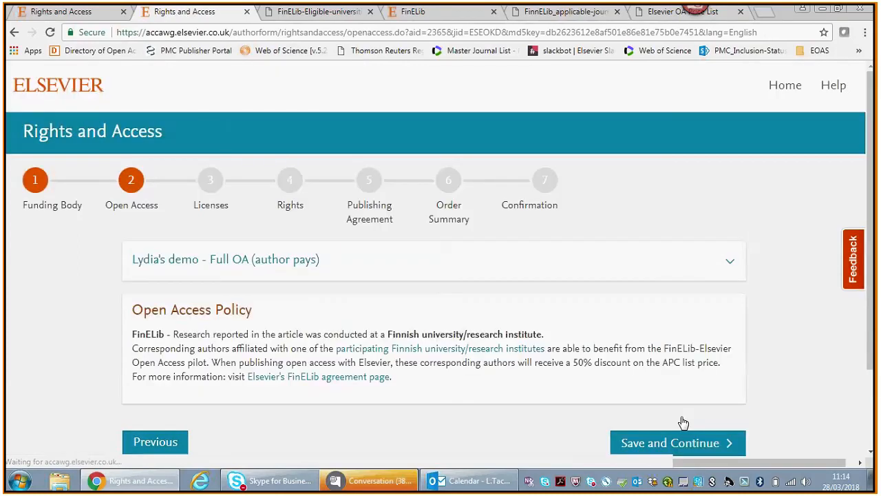
{"action": "mouse_move", "coordinate": [678, 403]}
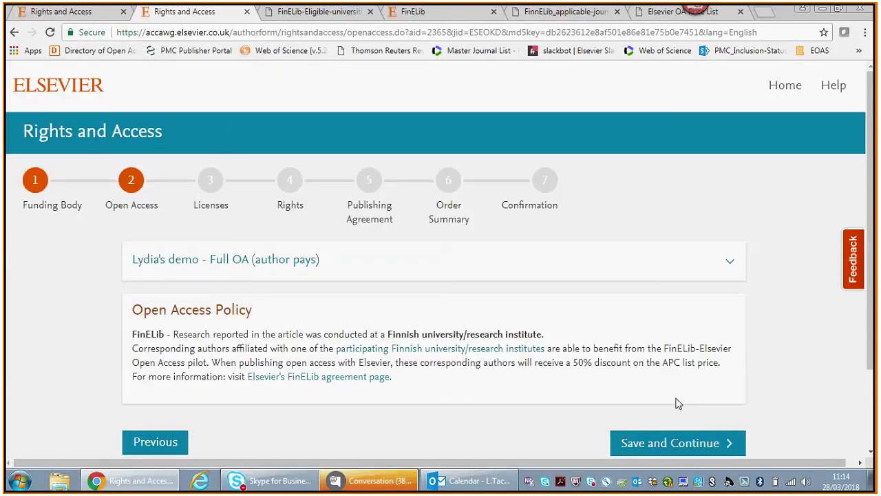
{"action": "mouse_move", "coordinate": [377, 405]}
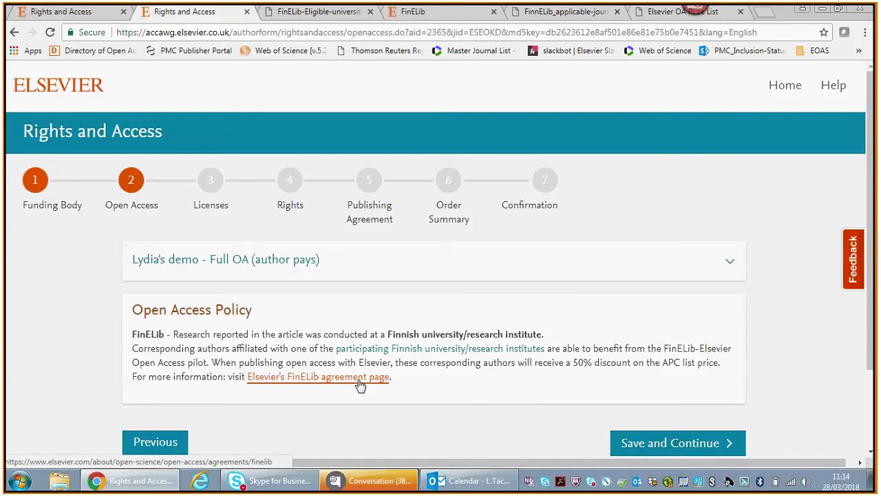
{"action": "mouse_move", "coordinate": [446, 17]}
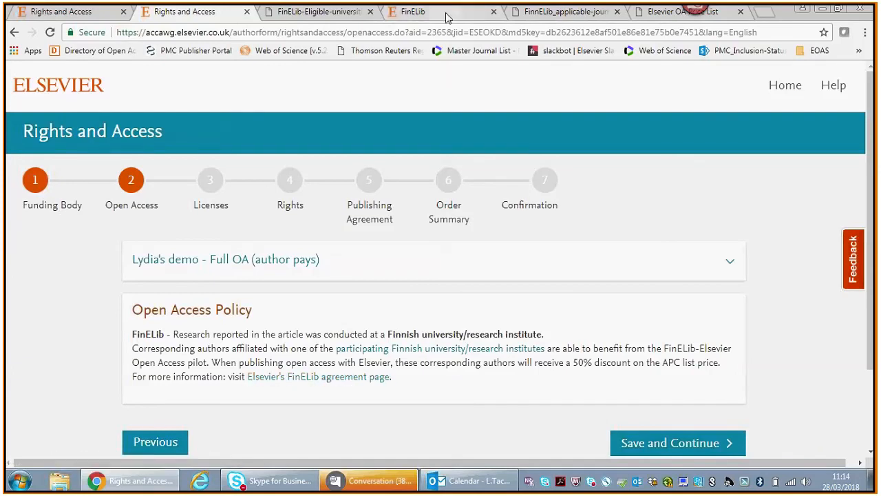
{"action": "left_click", "coordinate": [318, 377]}
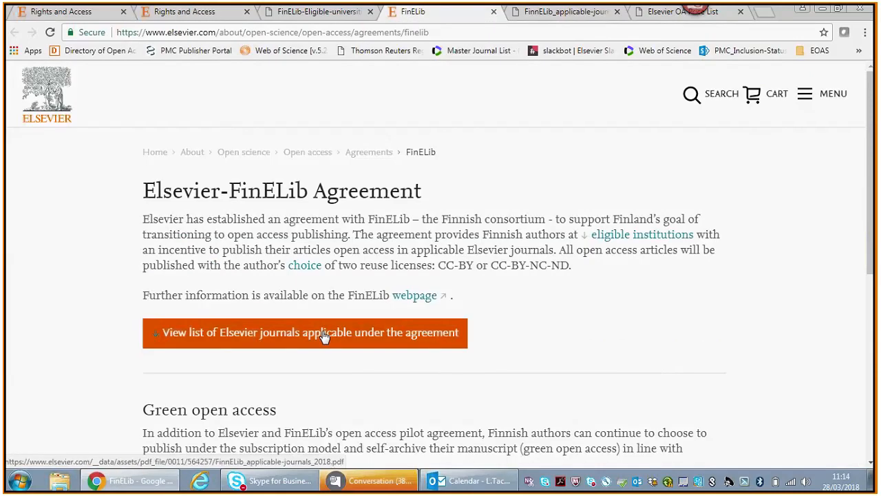
{"action": "mouse_move", "coordinate": [196, 12]}
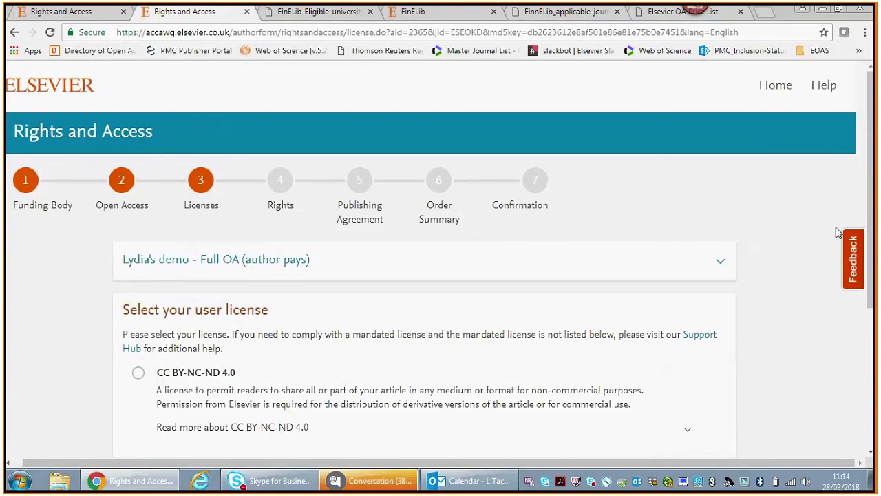
- Select CC BY-NC-ND 4.0 as the Full OA article's user licence on the Licenses step
{"action": "scroll", "scroll_direction": "down", "scroll_amount": 3}
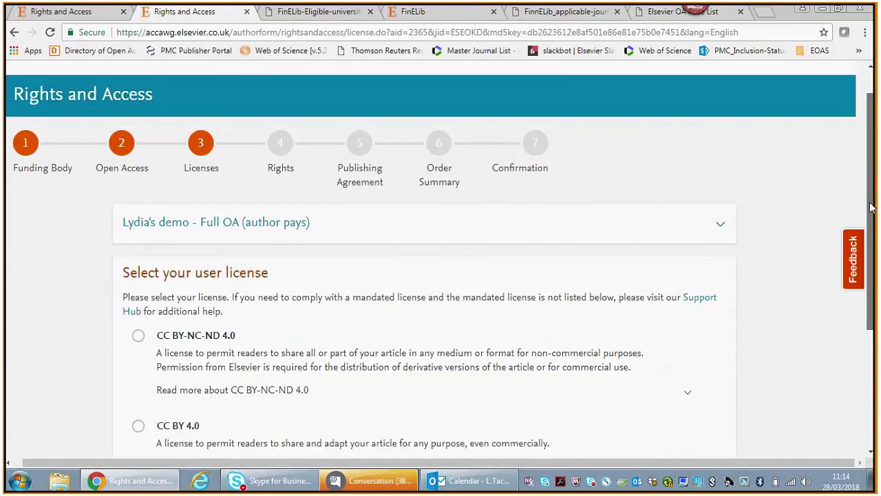
{"action": "scroll", "scroll_direction": "down", "scroll_amount": 3}
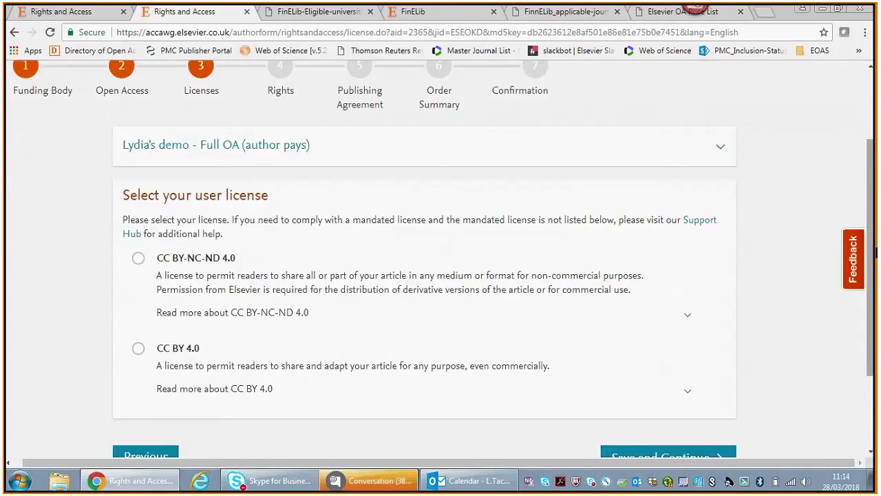
{"action": "mouse_move", "coordinate": [334, 268]}
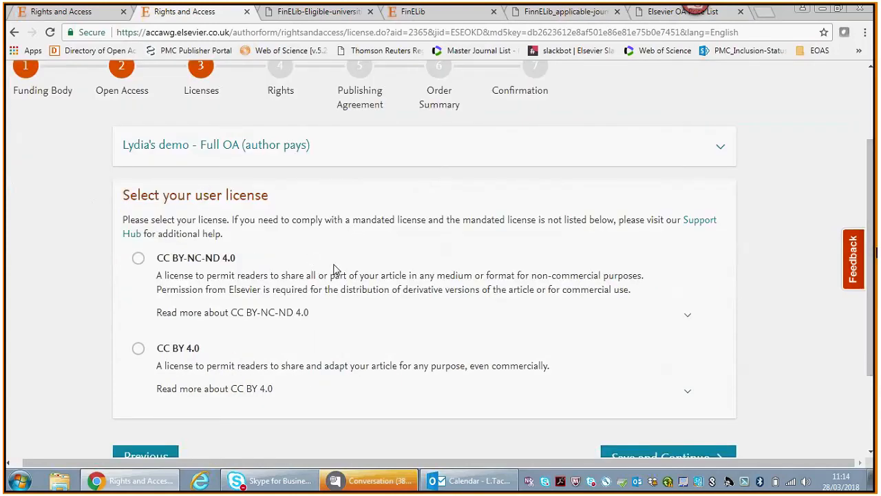
{"action": "mouse_move", "coordinate": [316, 264]}
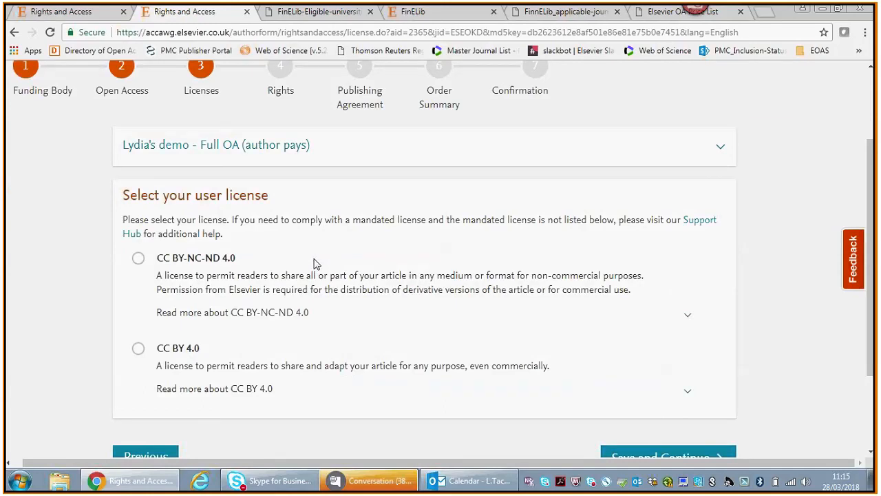
{"action": "left_click", "coordinate": [137, 258]}
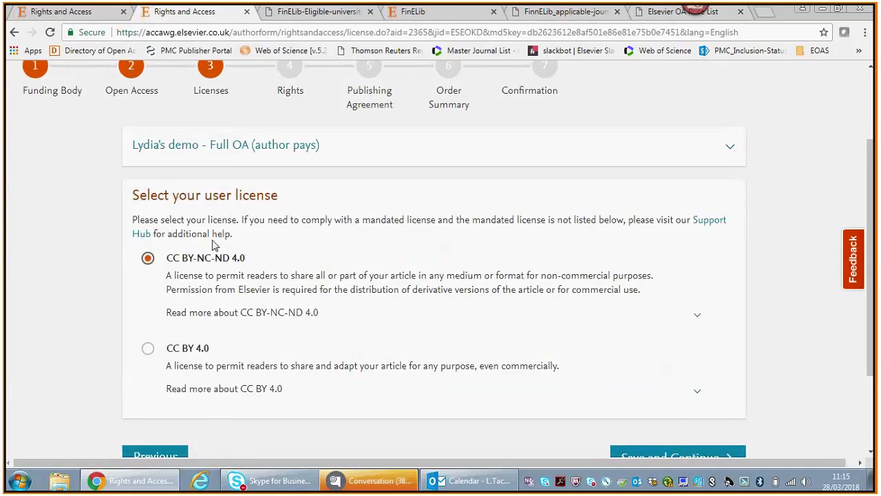
{"action": "scroll", "scroll_direction": "down", "scroll_amount": 3}
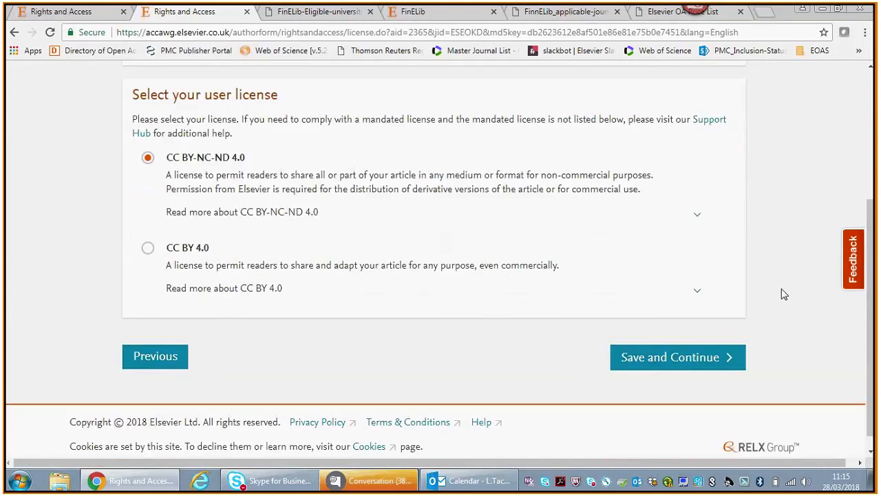
{"action": "mouse_move", "coordinate": [676, 357]}
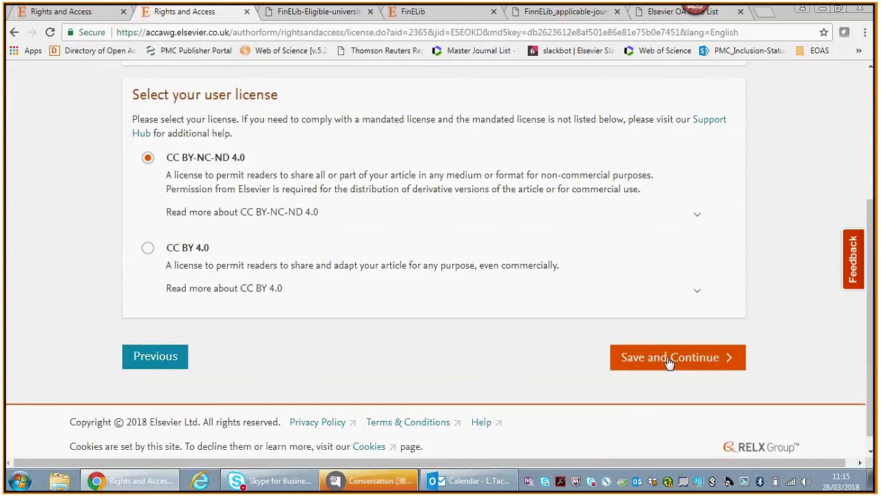
- Save the licence, declare sole authorship with 'None of the above', and continue to the Publishing Agreement
{"action": "left_click", "coordinate": [676, 357]}
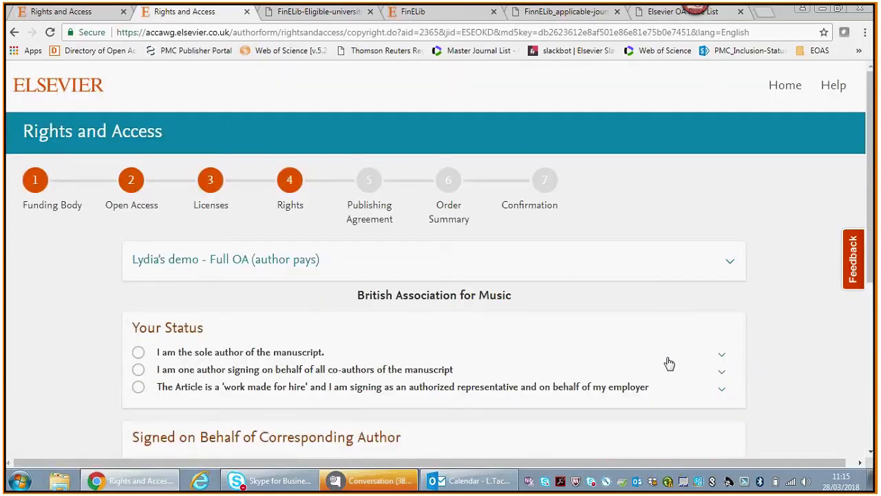
{"action": "scroll", "scroll_direction": "down", "scroll_amount": 3}
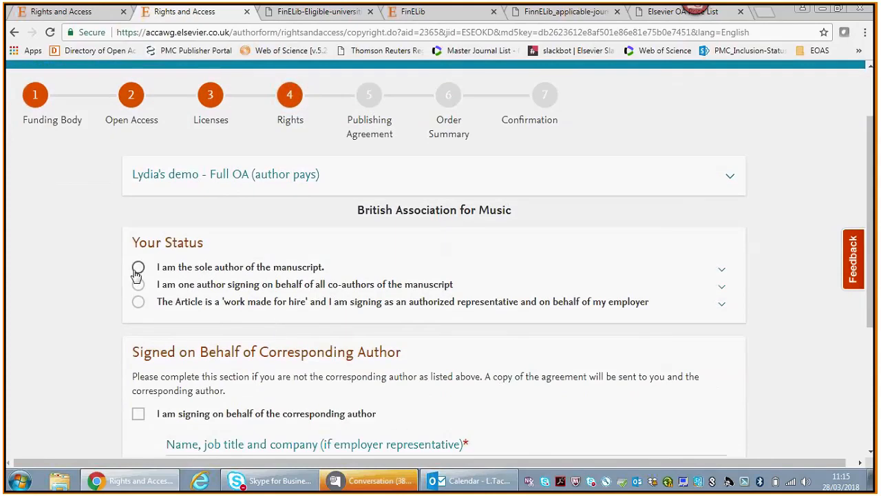
{"action": "left_click", "coordinate": [137, 266]}
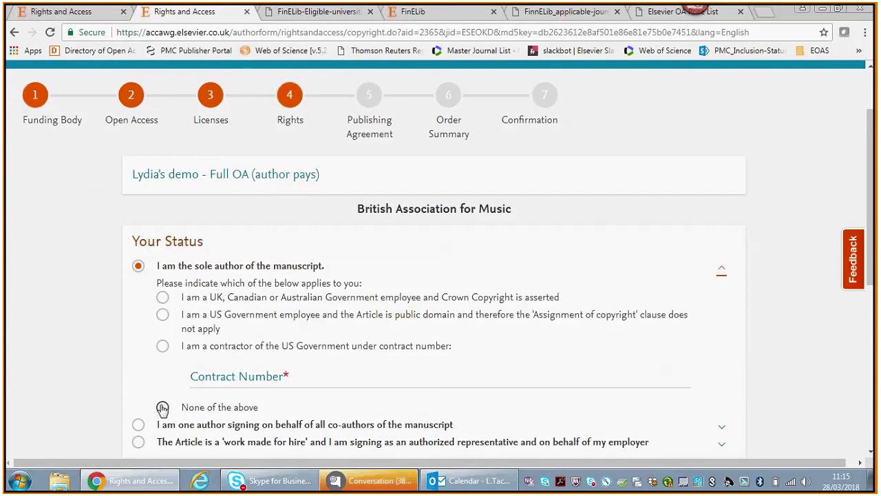
{"action": "left_click", "coordinate": [162, 407]}
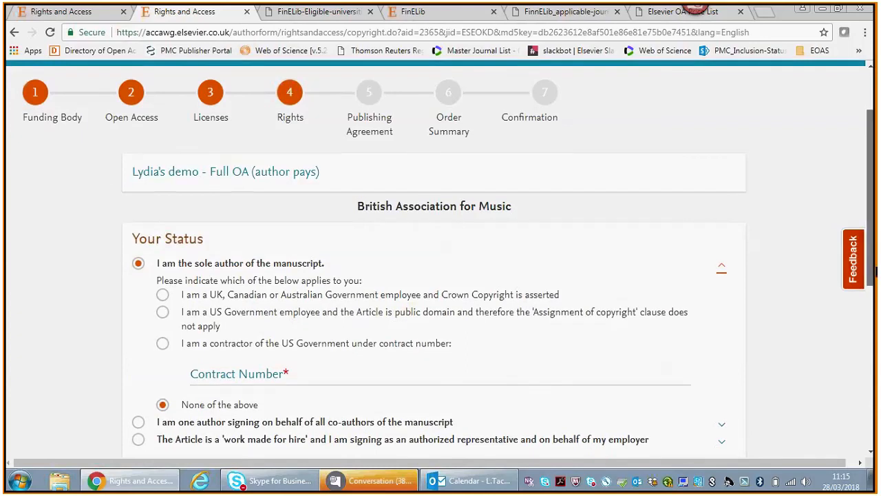
{"action": "scroll", "scroll_direction": "down", "scroll_amount": 3}
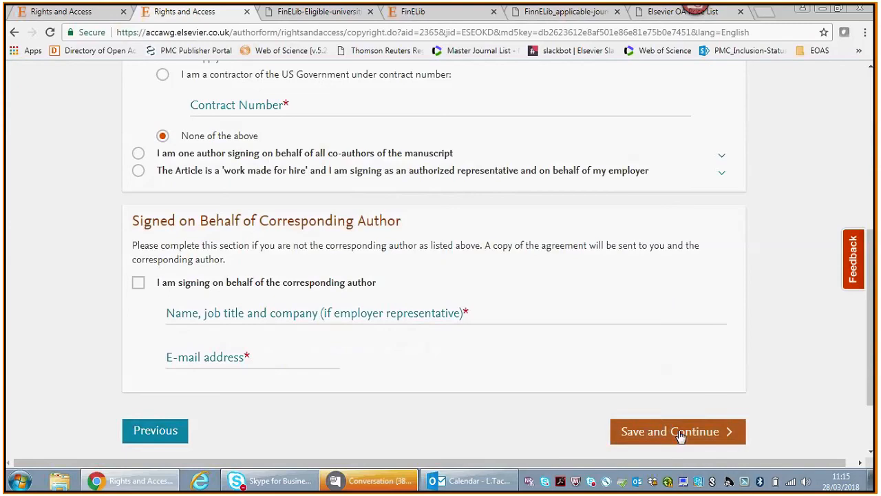
{"action": "left_click", "coordinate": [676, 431]}
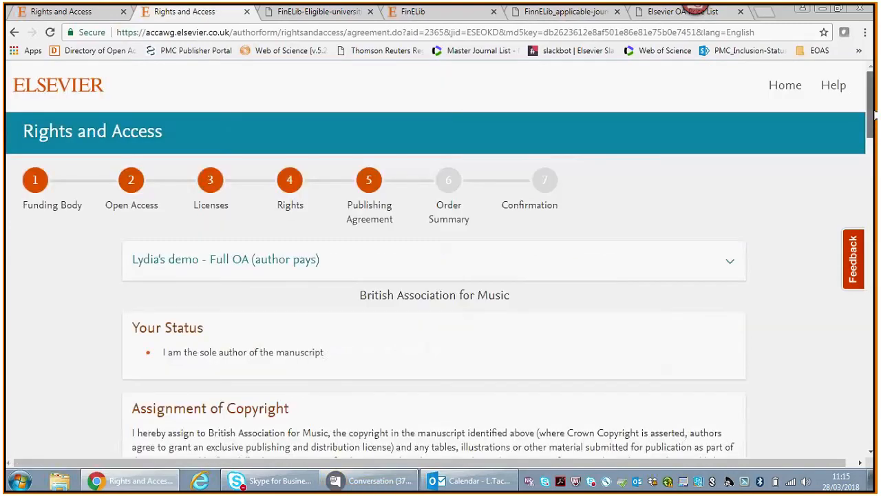
- Agree to the Journal Publishing Agreement terms and accept it to reach the Order Summary
{"action": "scroll", "scroll_direction": "down", "scroll_amount": 3}
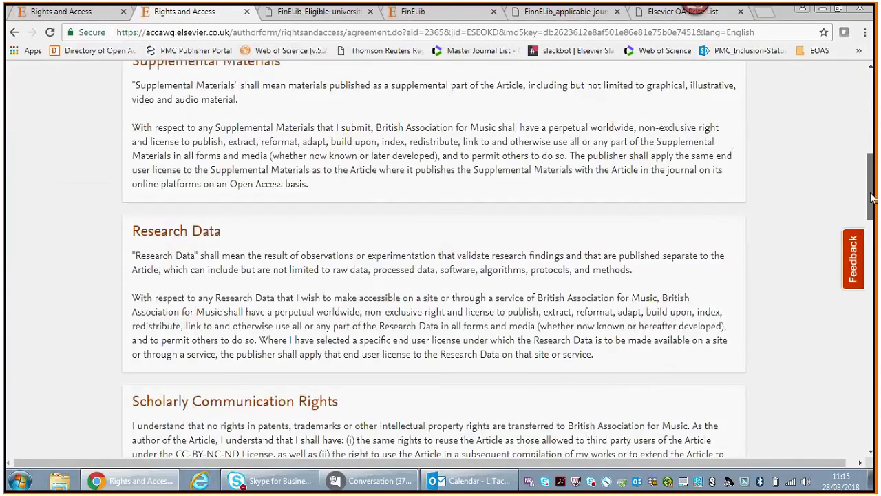
{"action": "scroll", "scroll_direction": "down", "scroll_amount": 3}
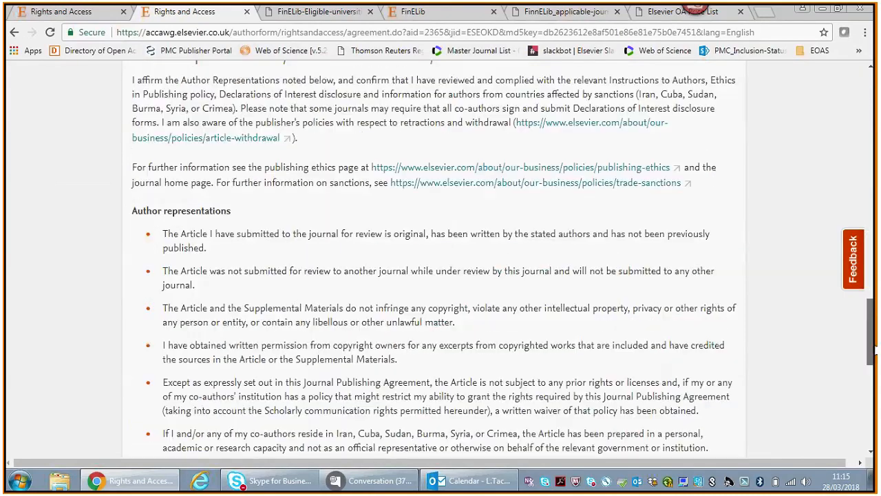
{"action": "scroll", "scroll_direction": "down", "scroll_amount": 3}
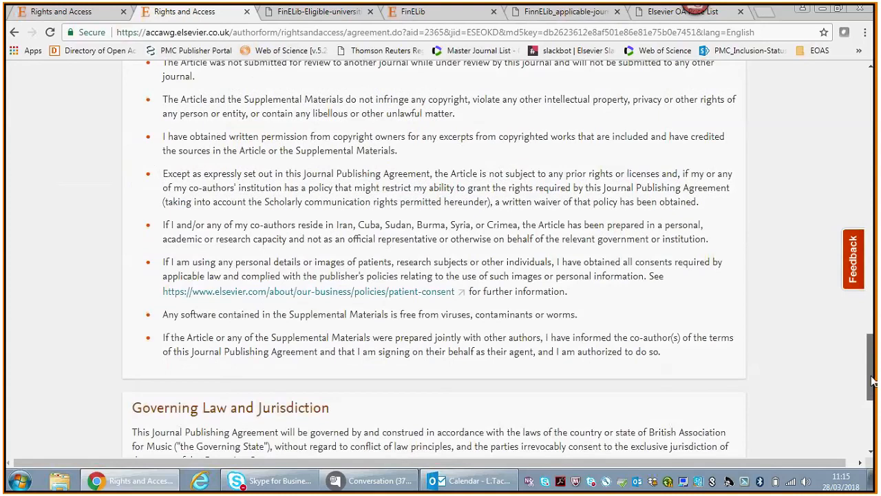
{"action": "scroll", "scroll_direction": "down", "scroll_amount": 3}
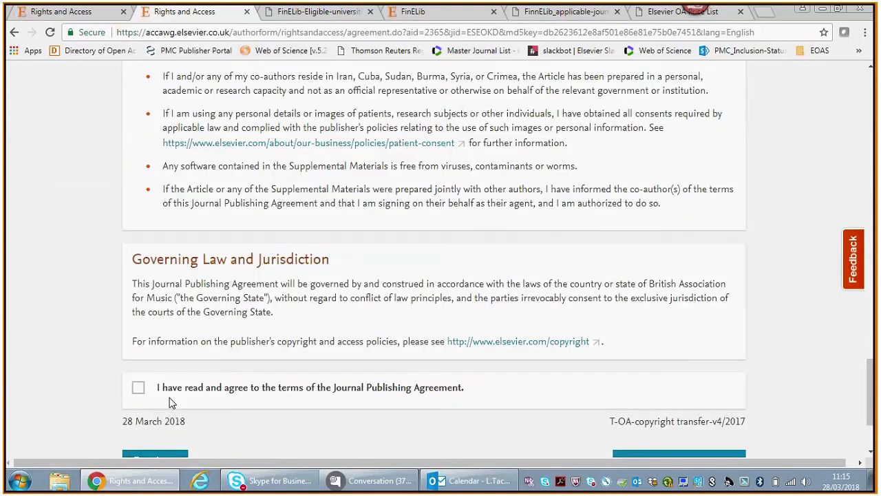
{"action": "left_click", "coordinate": [138, 387]}
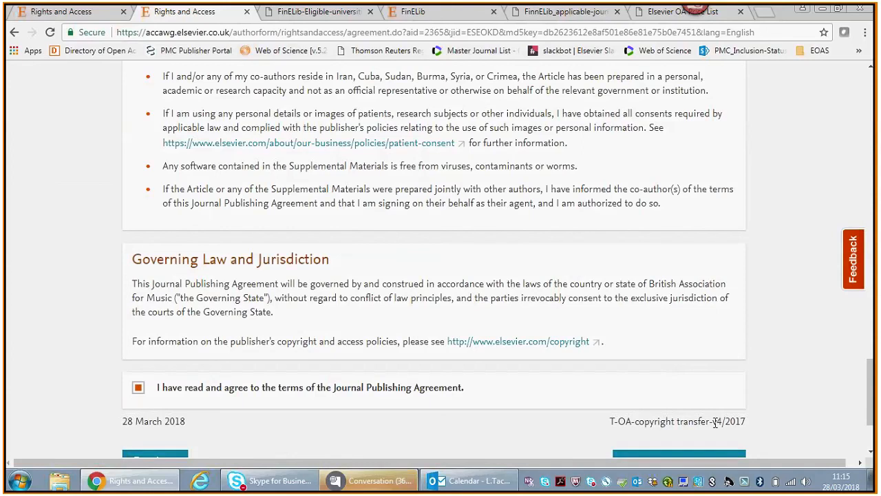
{"action": "scroll", "scroll_direction": "down", "scroll_amount": 3}
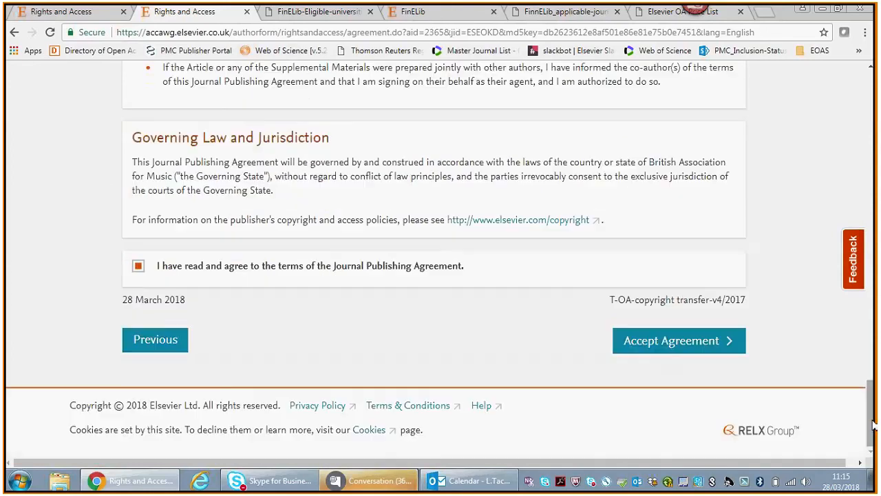
{"action": "left_click", "coordinate": [678, 340]}
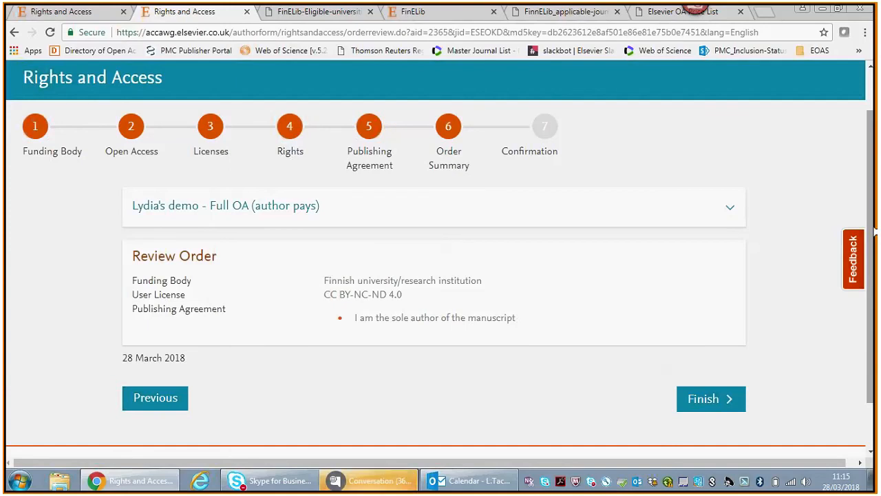
{"action": "mouse_move", "coordinate": [711, 398]}
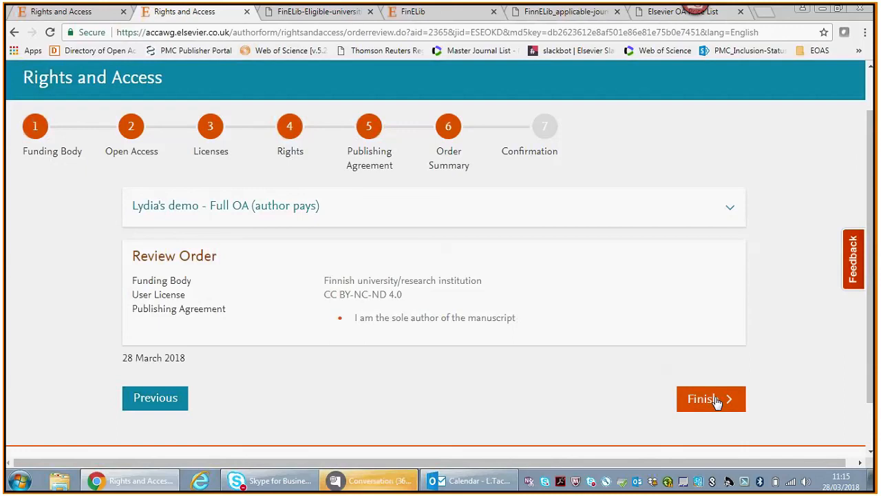
{"action": "left_click", "coordinate": [711, 399]}
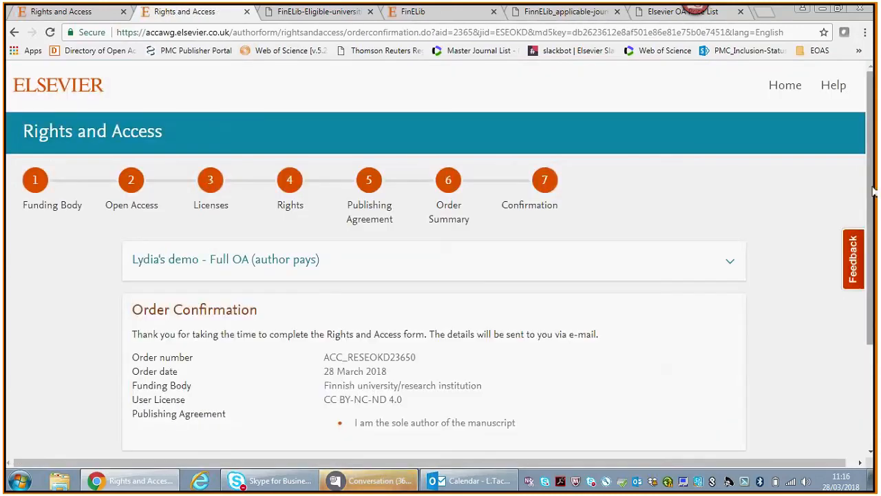
{"action": "scroll", "scroll_direction": "down", "scroll_amount": 3}
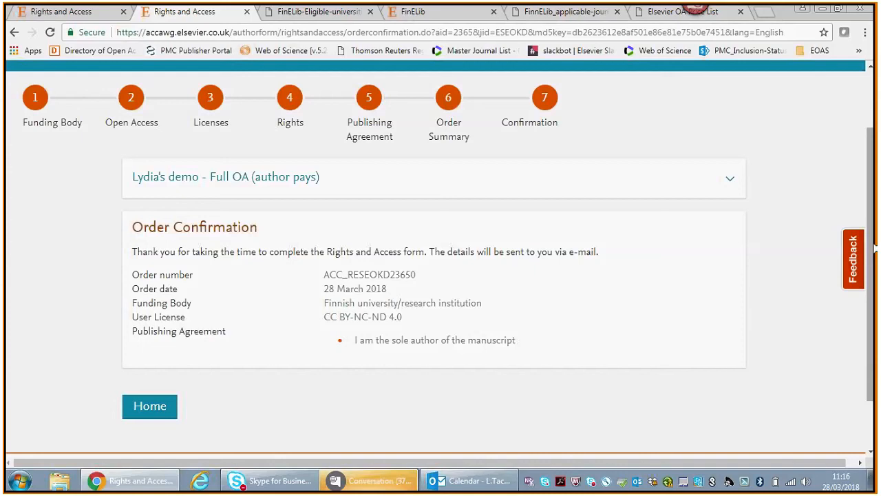
{"action": "mouse_move", "coordinate": [737, 74]}
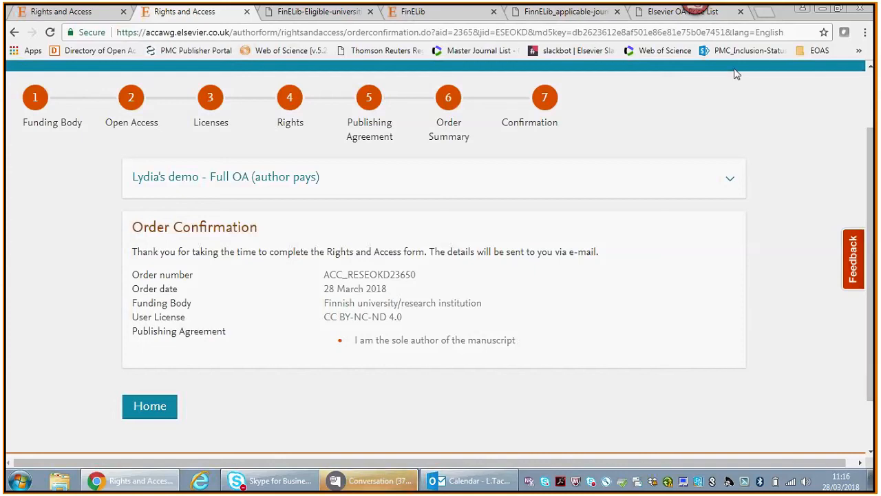
- Glance at the Elsevier OA Price List, return to the confirmation, and bring the Skype meeting window forward
{"action": "left_click", "coordinate": [681, 11]}
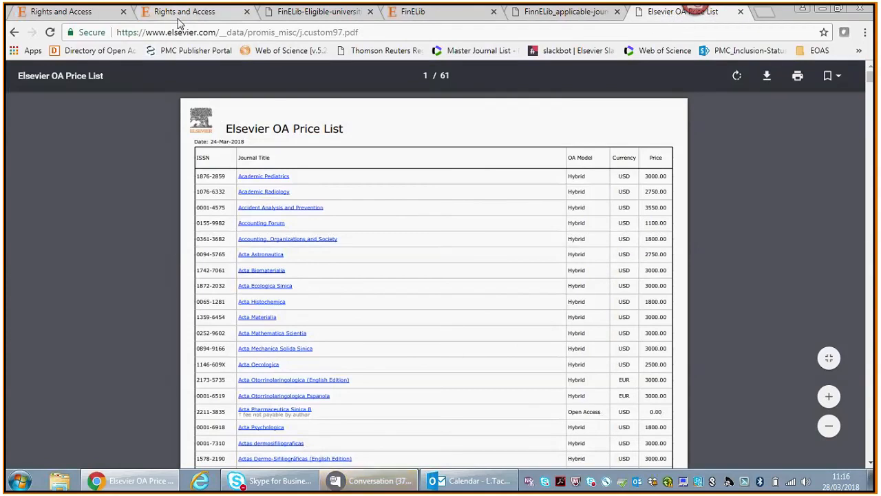
{"action": "left_click", "coordinate": [184, 12]}
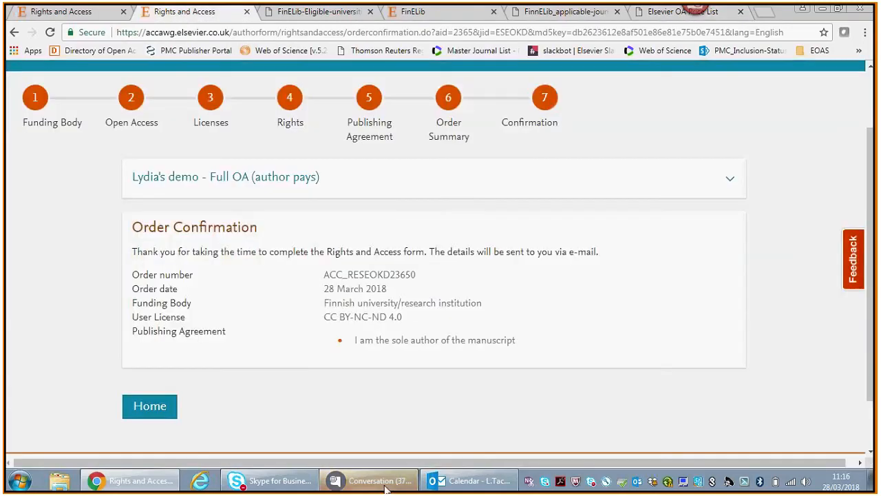
{"action": "left_click", "coordinate": [370, 479]}
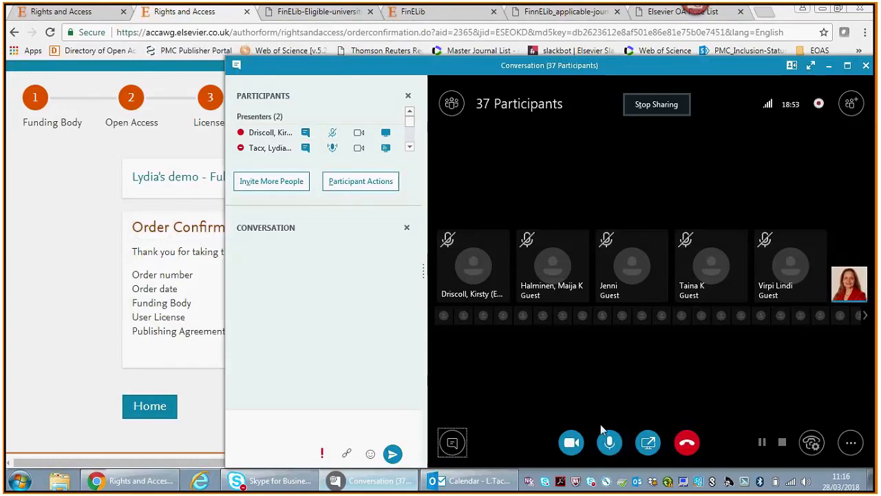
{"action": "mouse_move", "coordinate": [182, 409]}
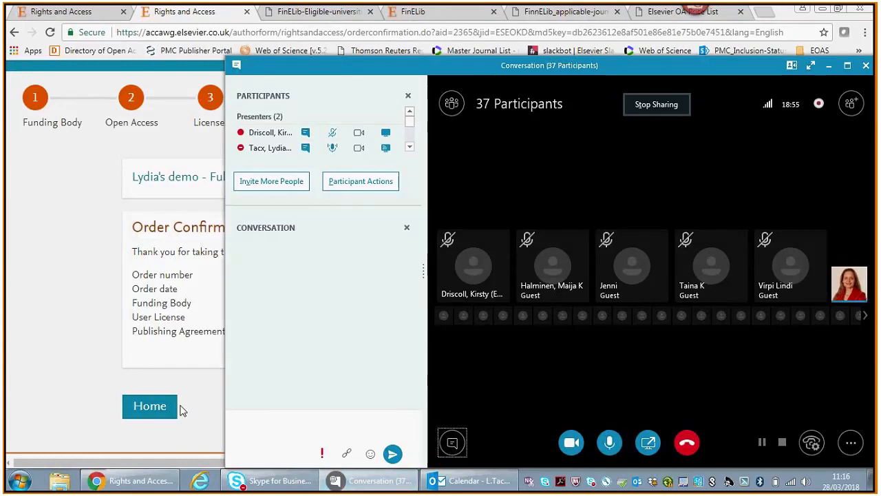